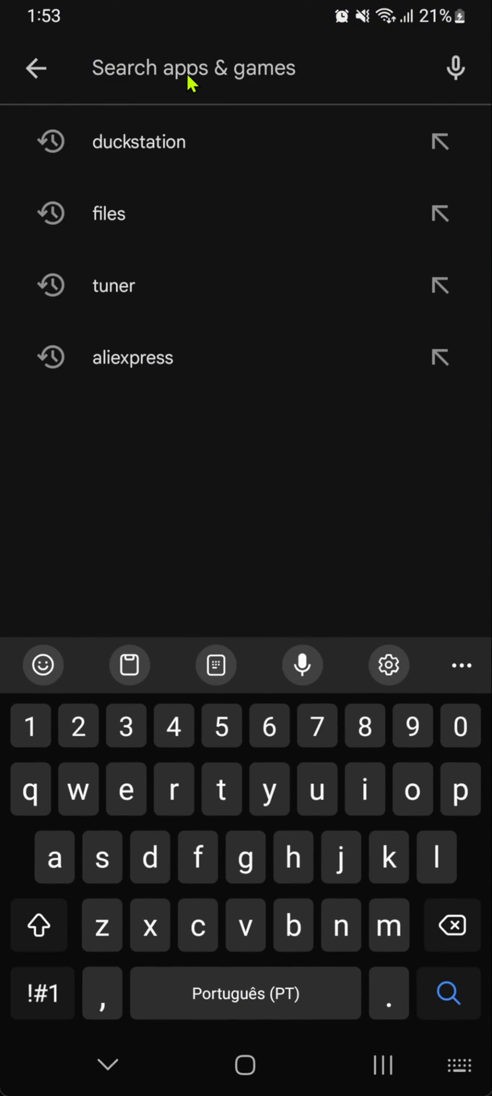
Step: Search 'duc' in Play Store, pick the DuckStation result and start its install
{"action": "type", "text": "duc"}
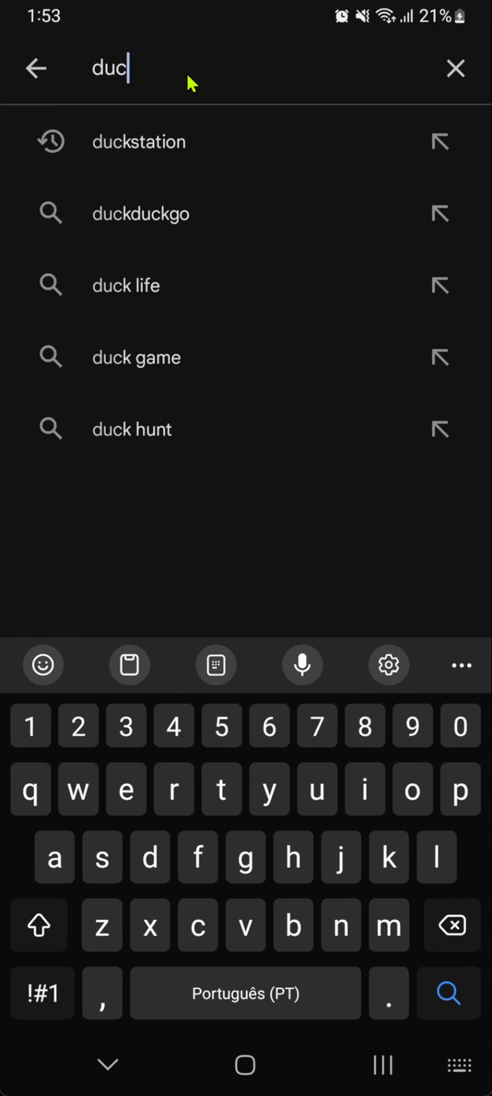
{"action": "left_click", "coordinate": [138, 142]}
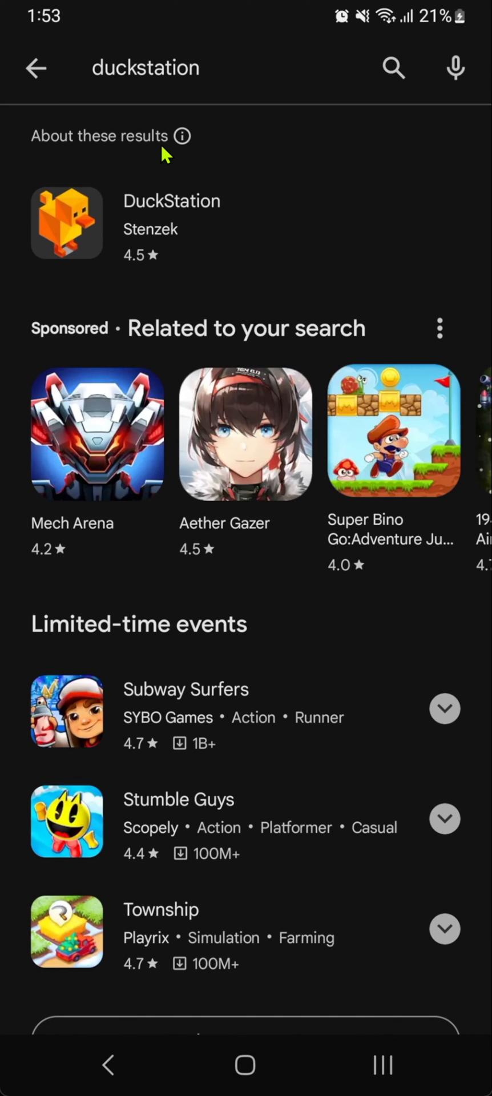
{"action": "left_click", "coordinate": [171, 222]}
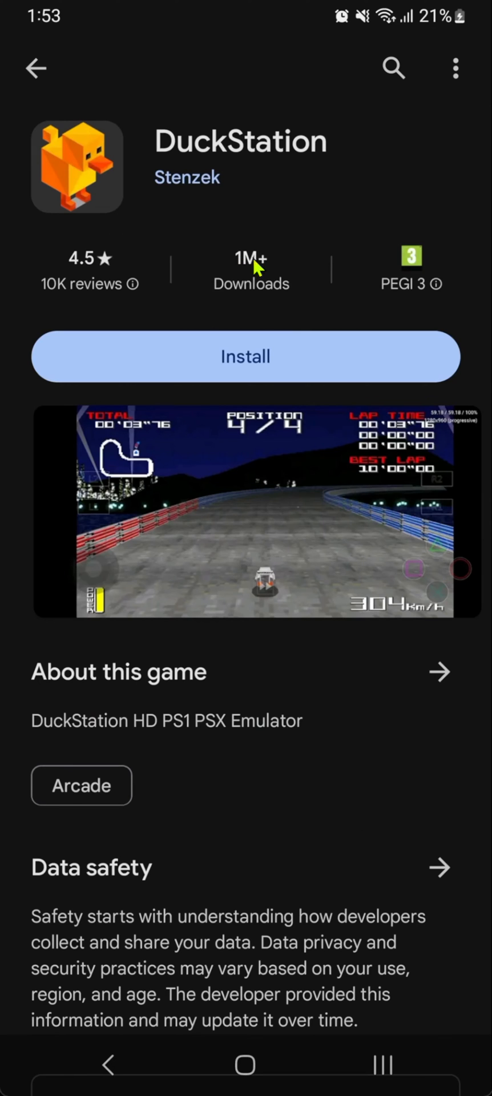
{"action": "left_click", "coordinate": [245, 356]}
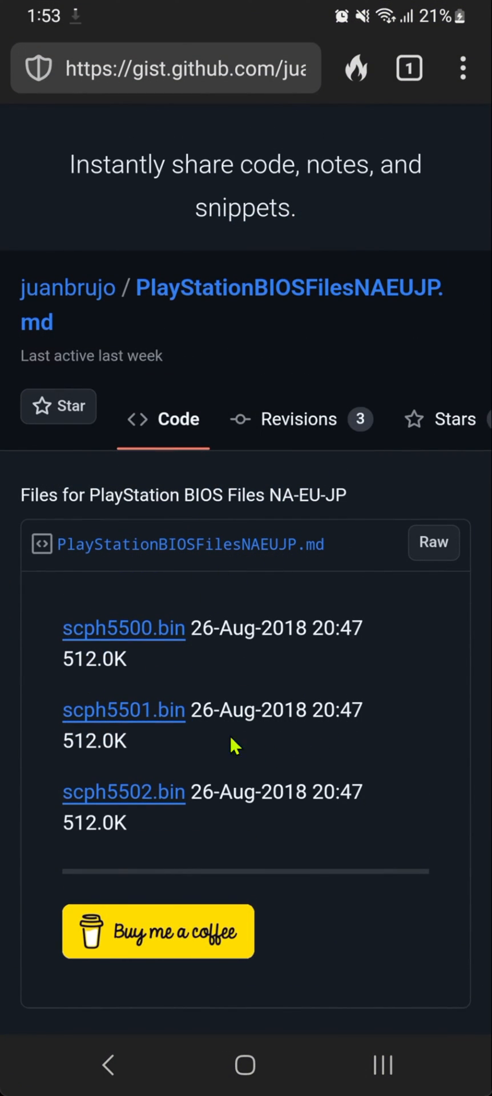
{"action": "mouse_move", "coordinate": [146, 783]}
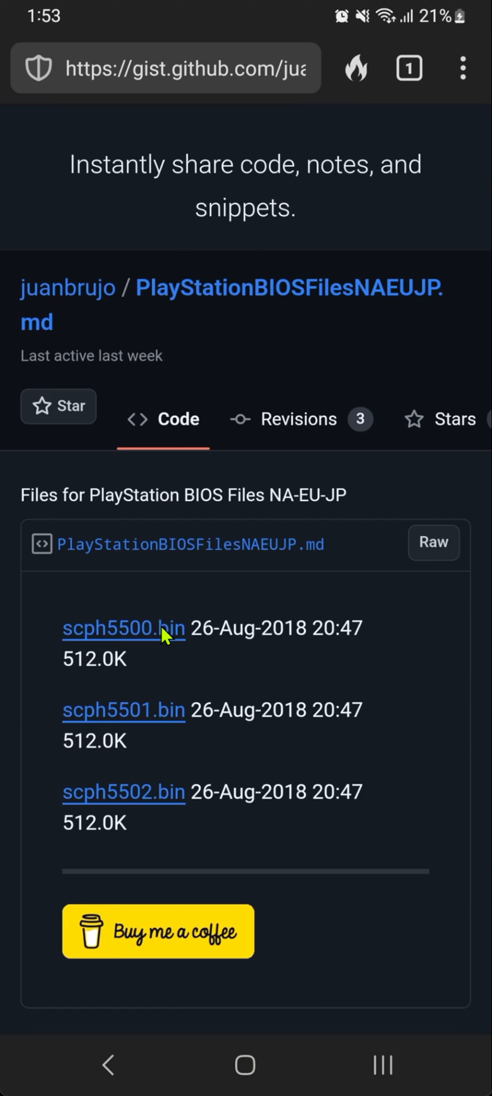
Step: Save scph5500.bin, scph5501.bin and scph5502.bin from the gist to Downloads
{"action": "left_click", "coordinate": [124, 627]}
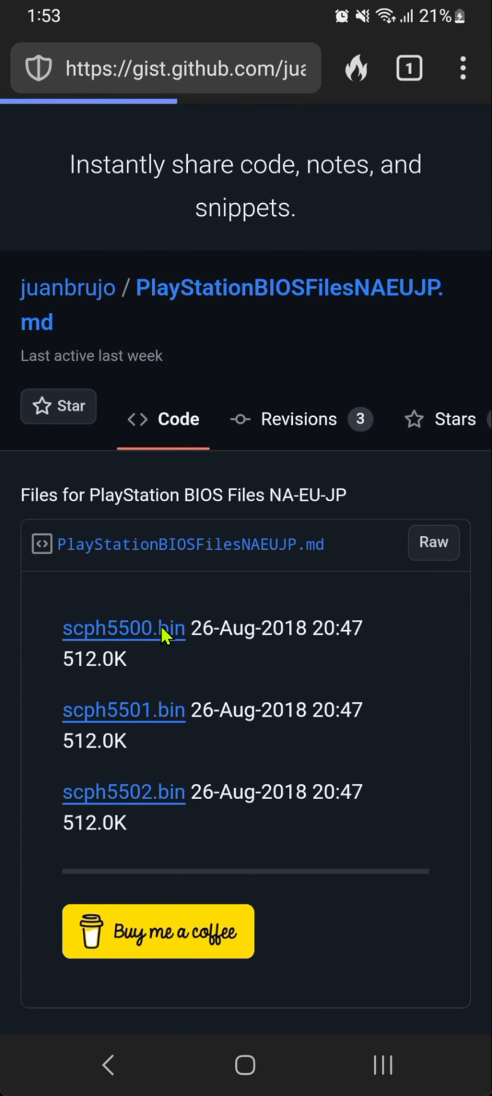
{"action": "left_click", "coordinate": [123, 628]}
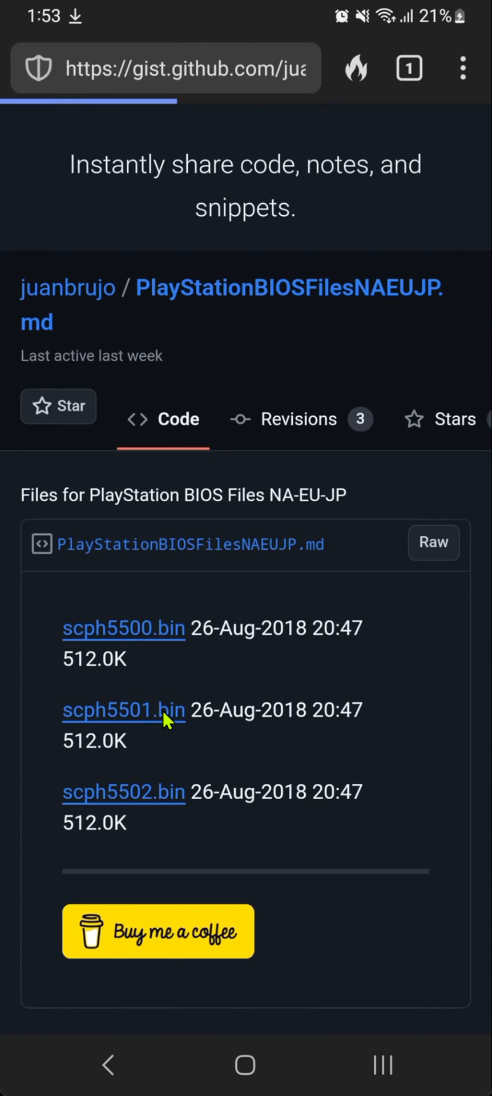
{"action": "left_click", "coordinate": [124, 709]}
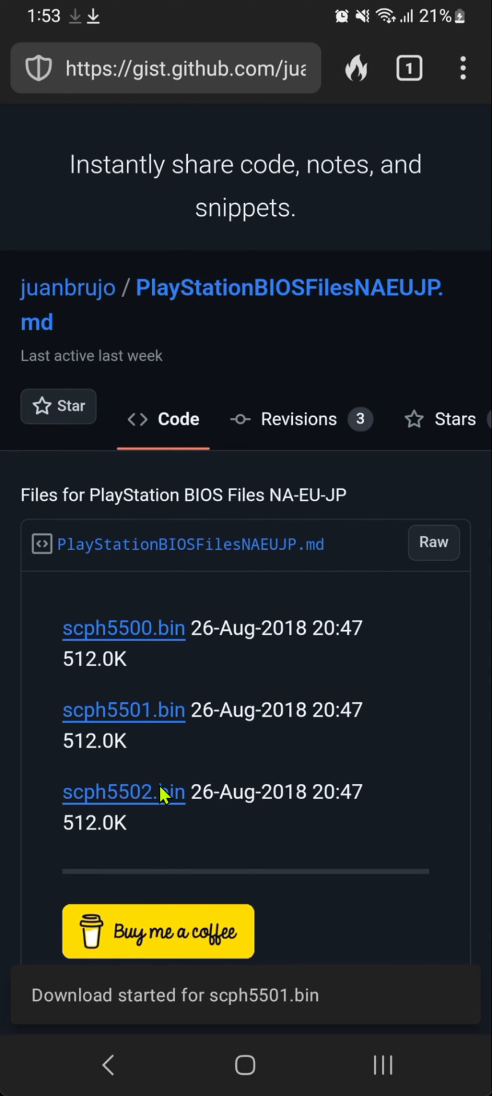
{"action": "left_click", "coordinate": [124, 791]}
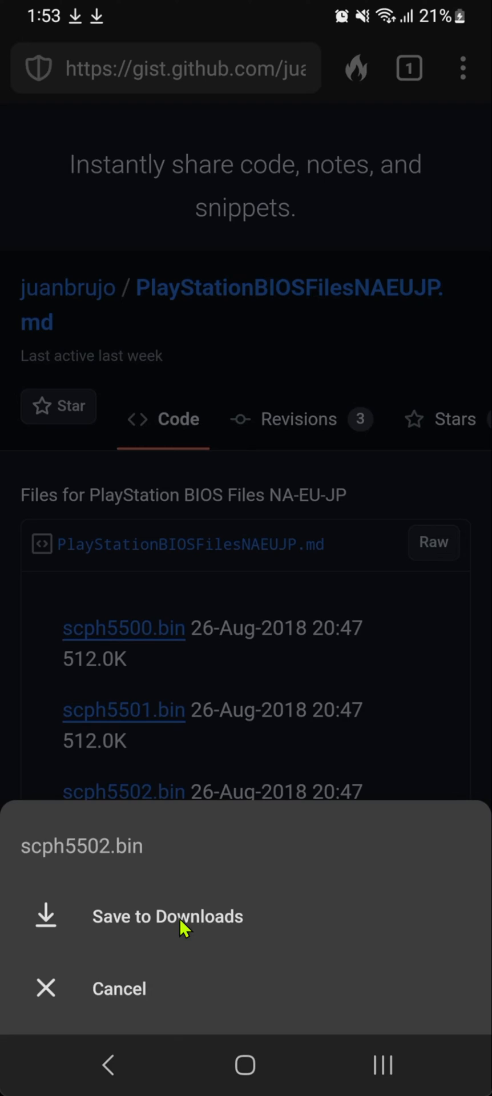
{"action": "left_click", "coordinate": [168, 916]}
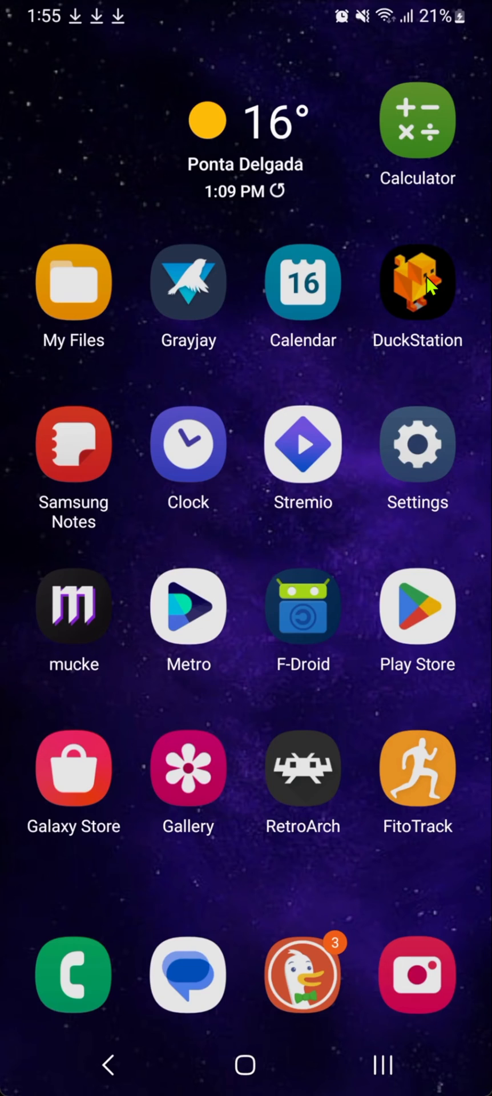
Step: Launch DuckStation from the home screen and pass the welcome page with NEXT
{"action": "left_click", "coordinate": [417, 281]}
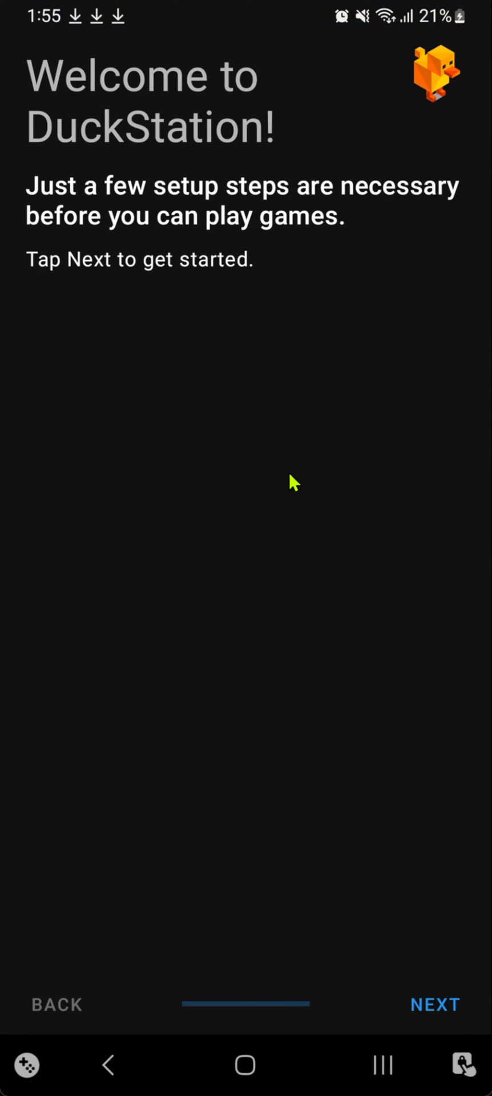
{"action": "mouse_move", "coordinate": [245, 530]}
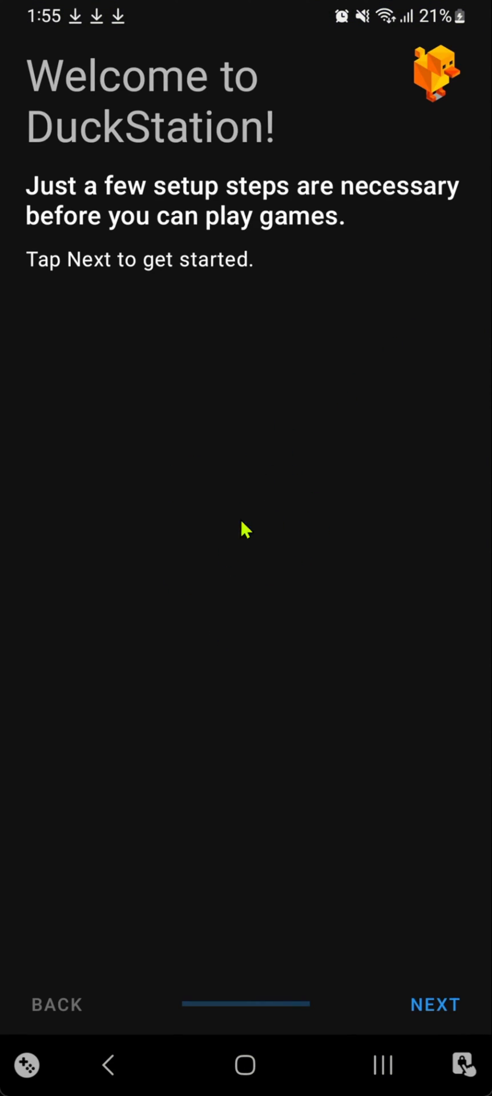
{"action": "mouse_move", "coordinate": [189, 414]}
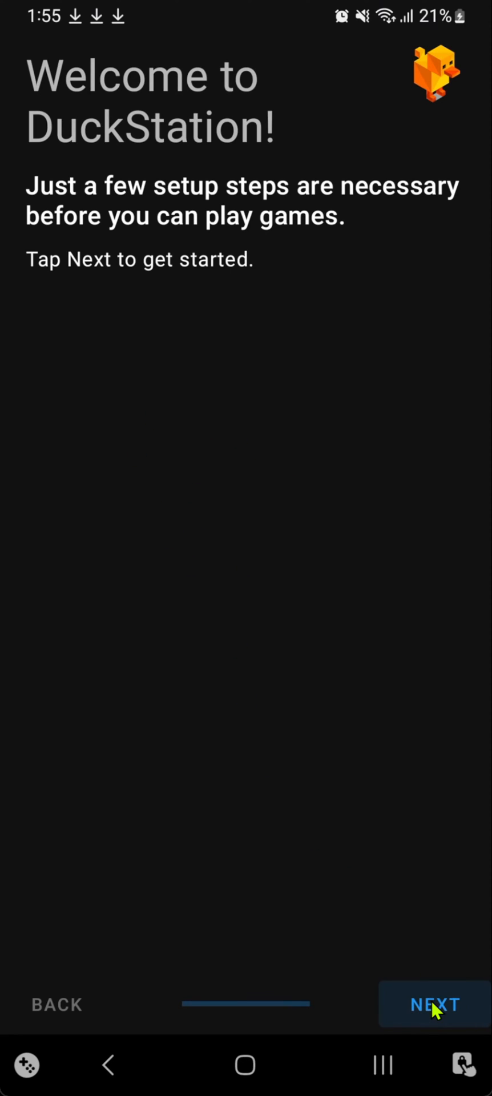
{"action": "left_click", "coordinate": [433, 1005]}
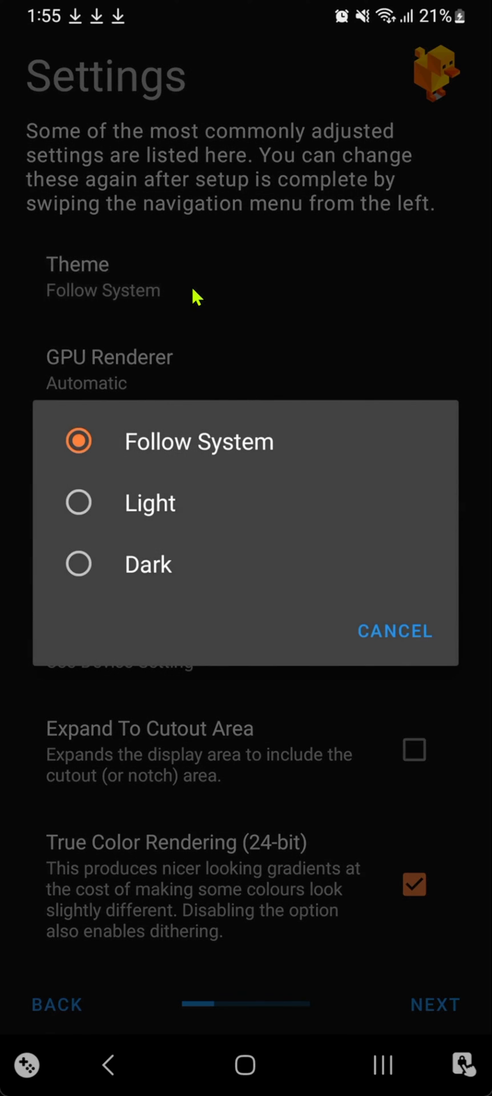
Step: Choose Hardware (Vulkan) as the GPU renderer, leaving the theme on Follow System
{"action": "left_click", "coordinate": [149, 503]}
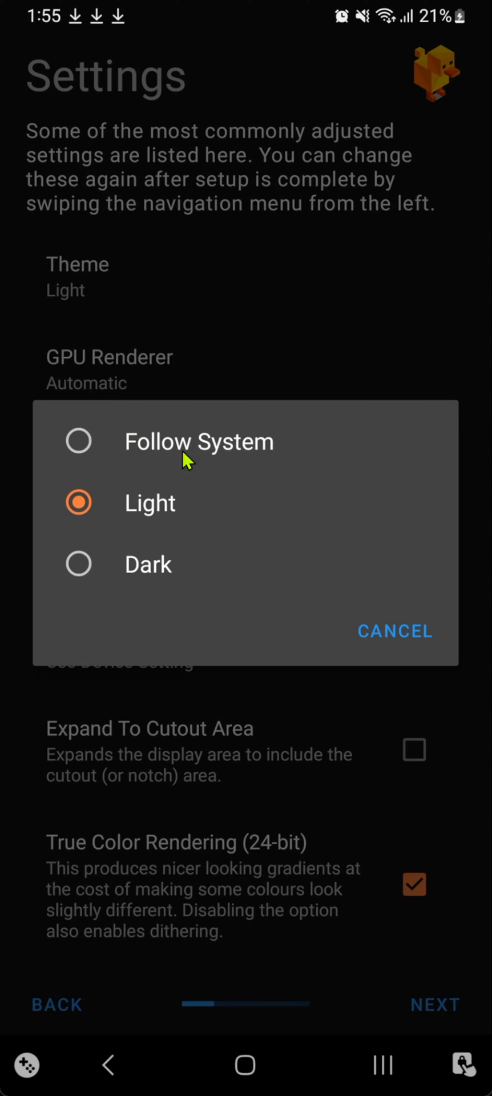
{"action": "mouse_move", "coordinate": [295, 492]}
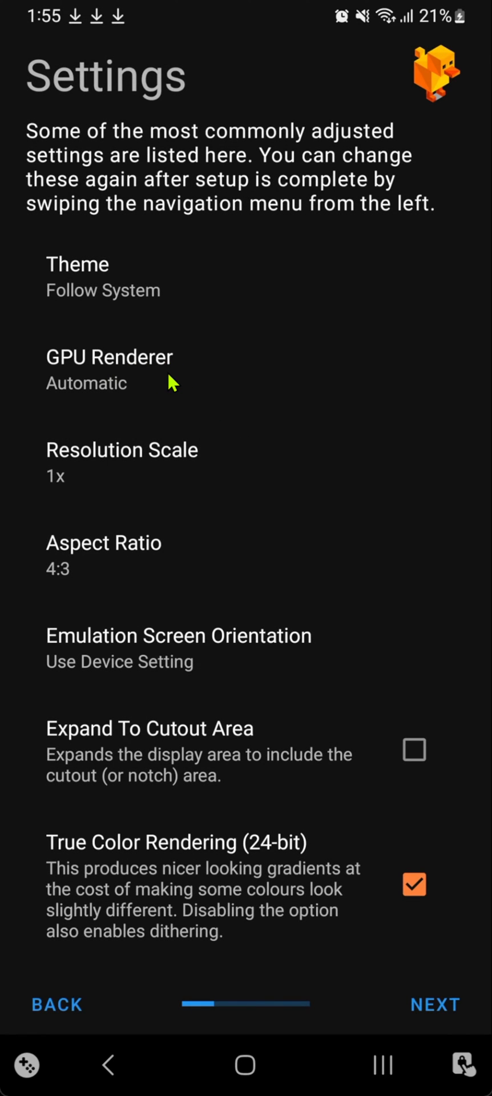
{"action": "left_click", "coordinate": [109, 367]}
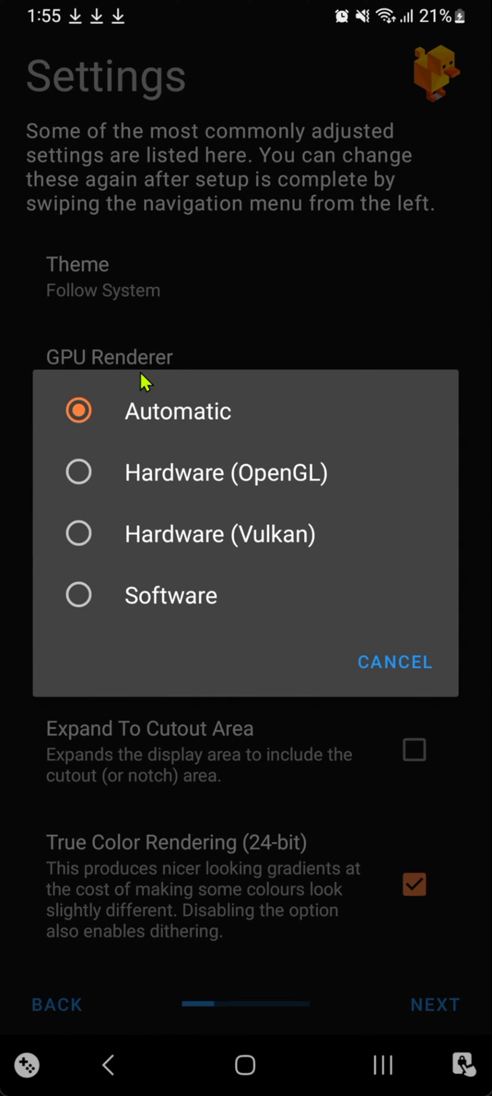
{"action": "mouse_move", "coordinate": [200, 555]}
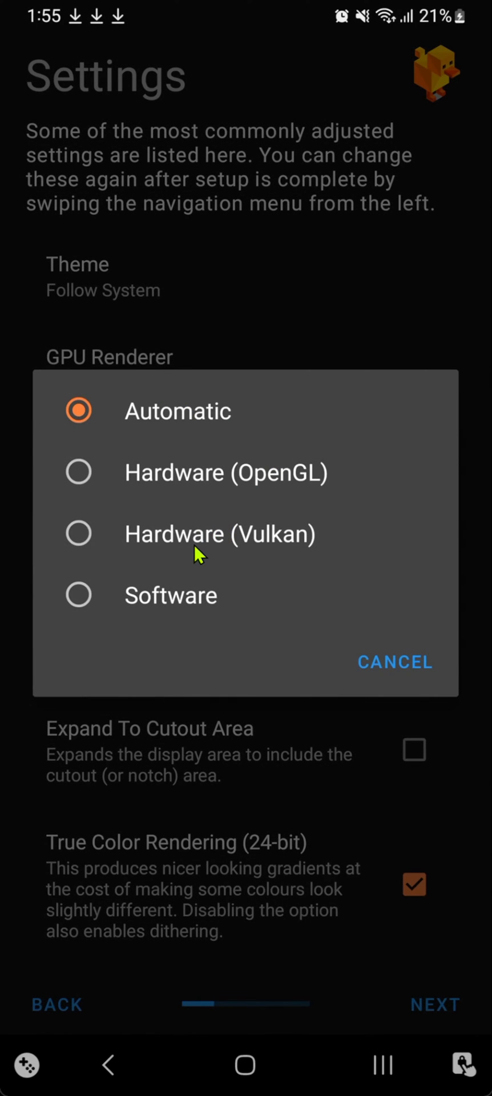
{"action": "left_click", "coordinate": [219, 533]}
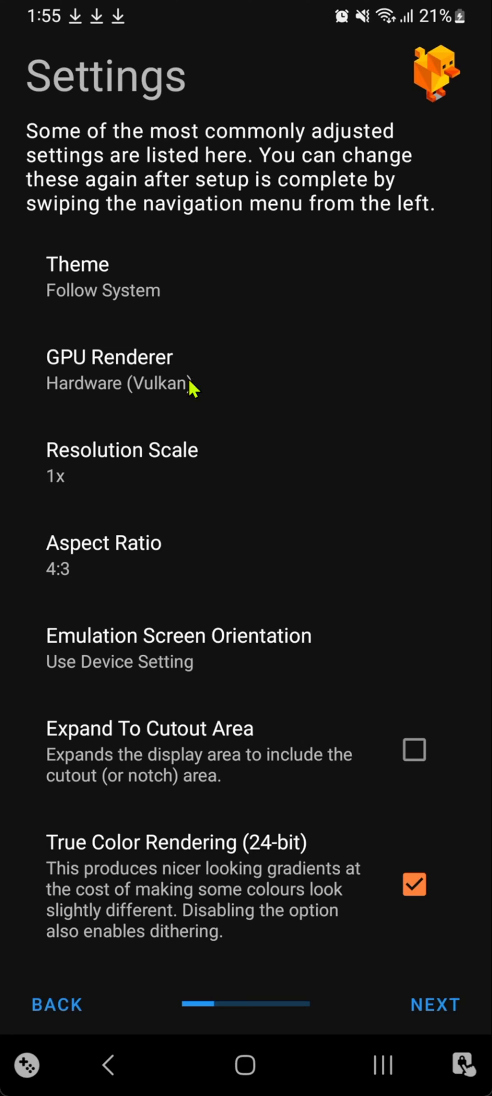
{"action": "left_click", "coordinate": [109, 370]}
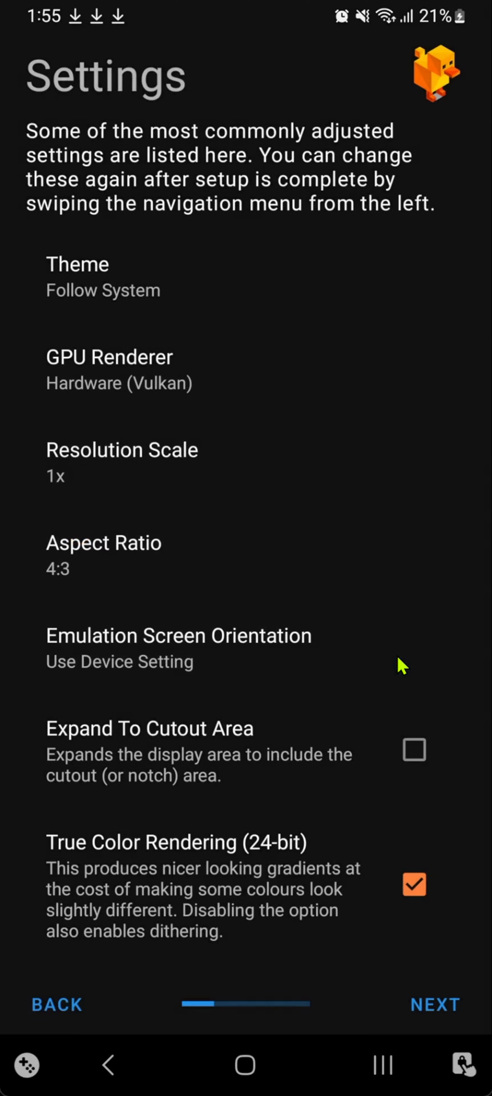
Step: Set the resolution scale to 5x (for 1080p)
{"action": "left_click", "coordinate": [122, 462]}
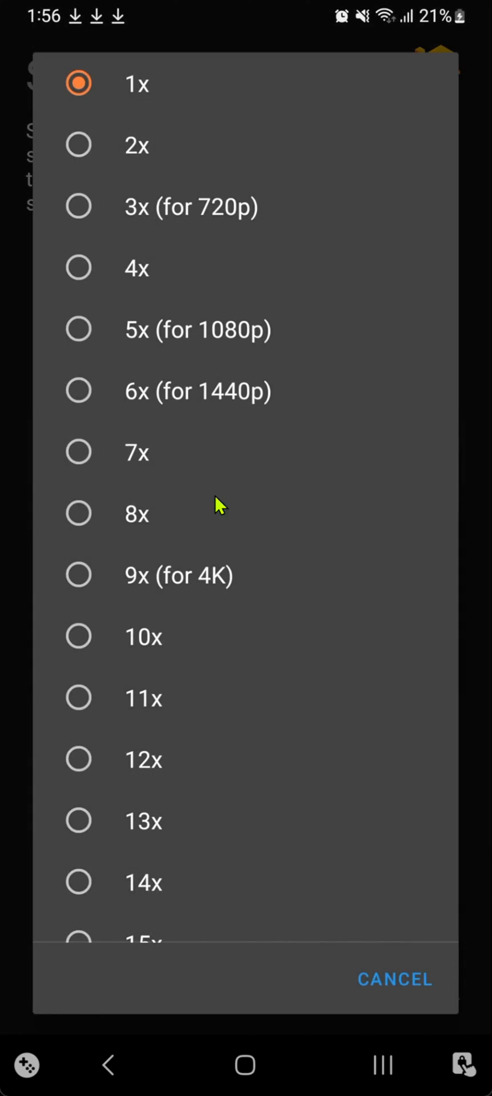
{"action": "mouse_move", "coordinate": [212, 353]}
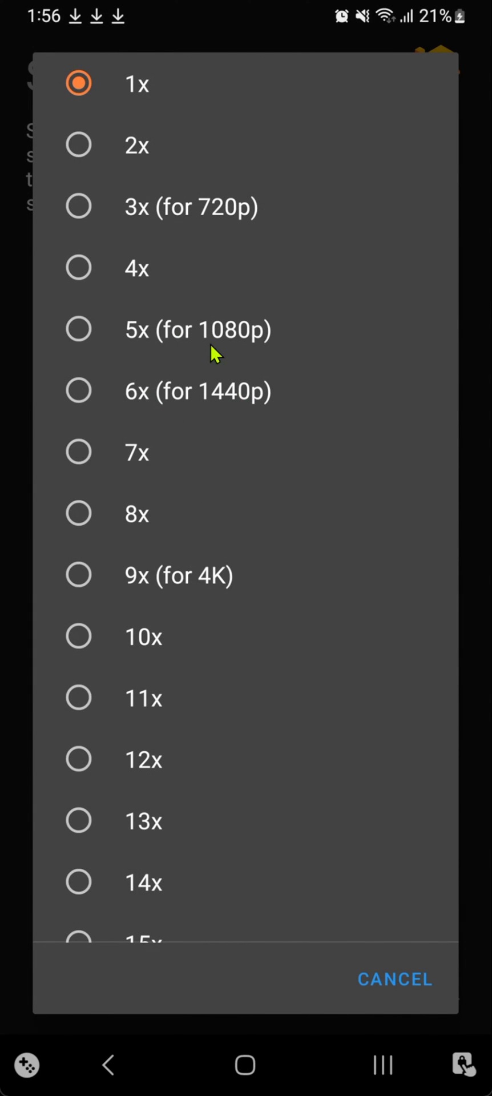
{"action": "mouse_move", "coordinate": [210, 423]}
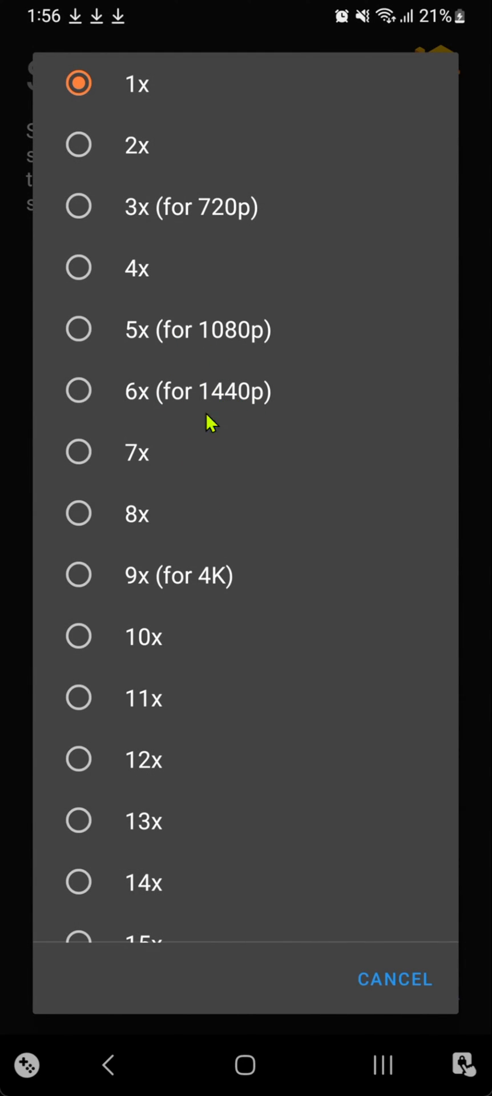
{"action": "mouse_move", "coordinate": [198, 338]}
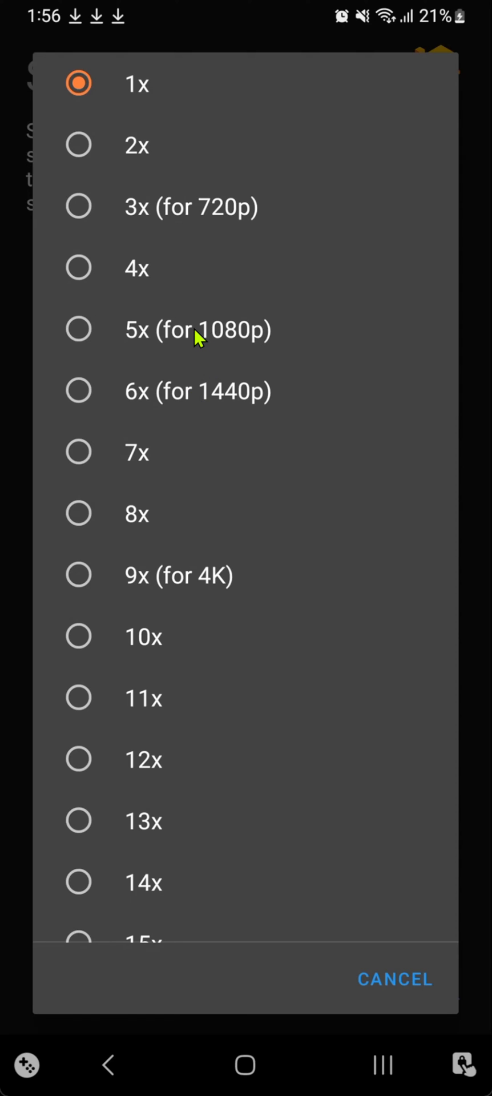
{"action": "mouse_move", "coordinate": [140, 629]}
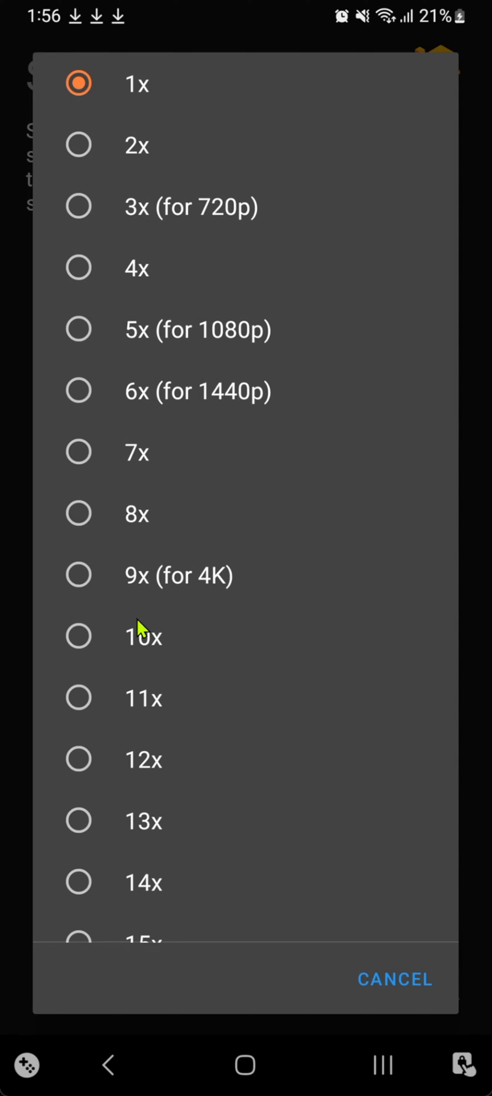
{"action": "mouse_move", "coordinate": [207, 741]}
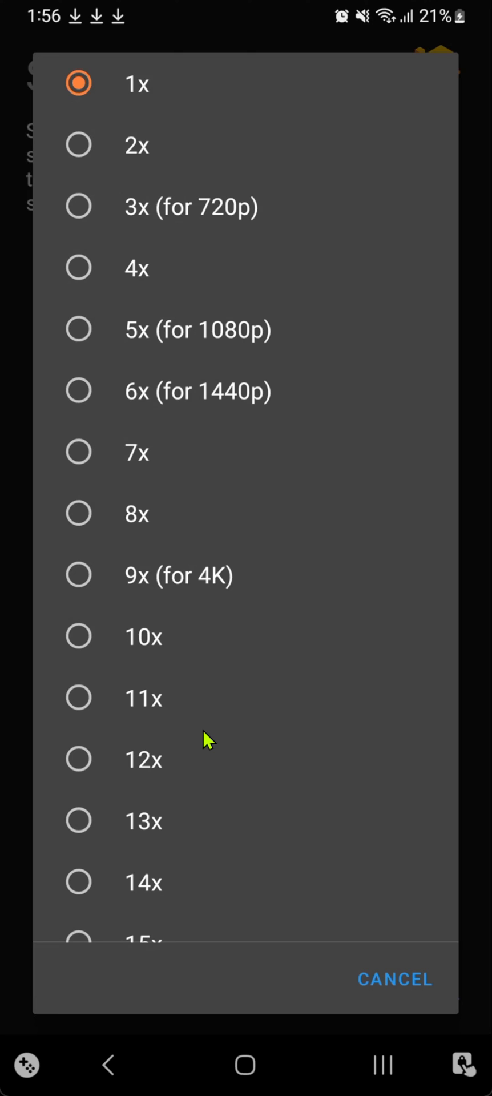
{"action": "mouse_move", "coordinate": [202, 778]}
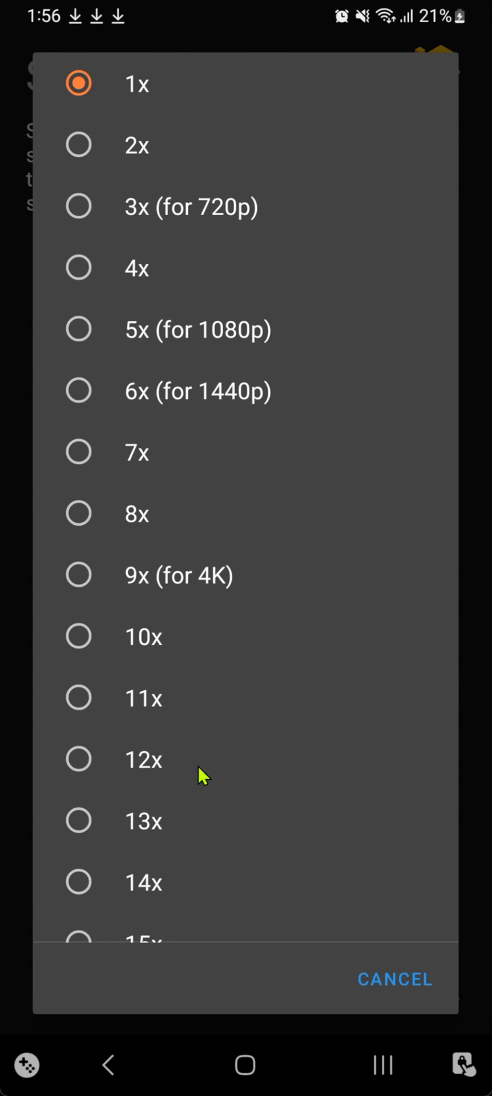
{"action": "mouse_move", "coordinate": [203, 731]}
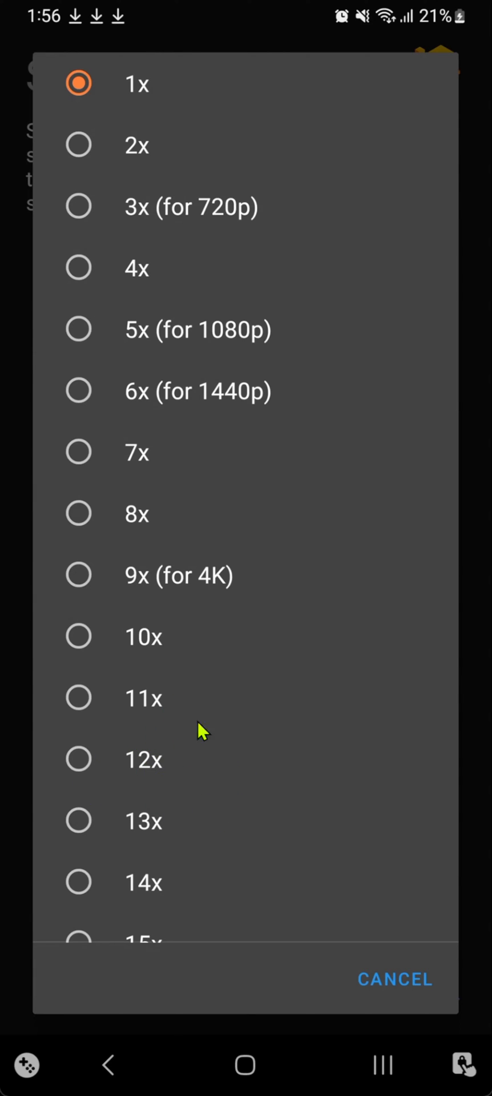
{"action": "left_click", "coordinate": [196, 329]}
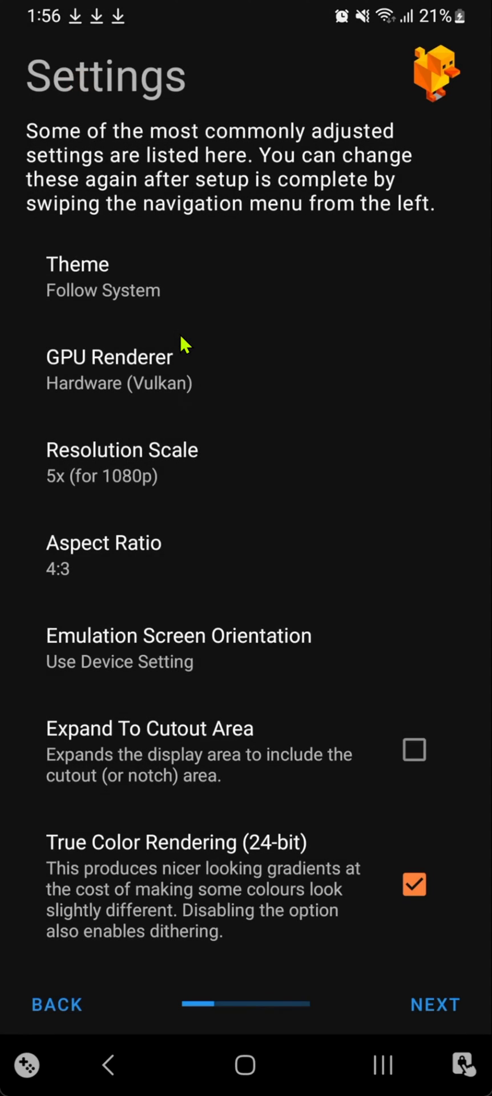
{"action": "mouse_move", "coordinate": [171, 570]}
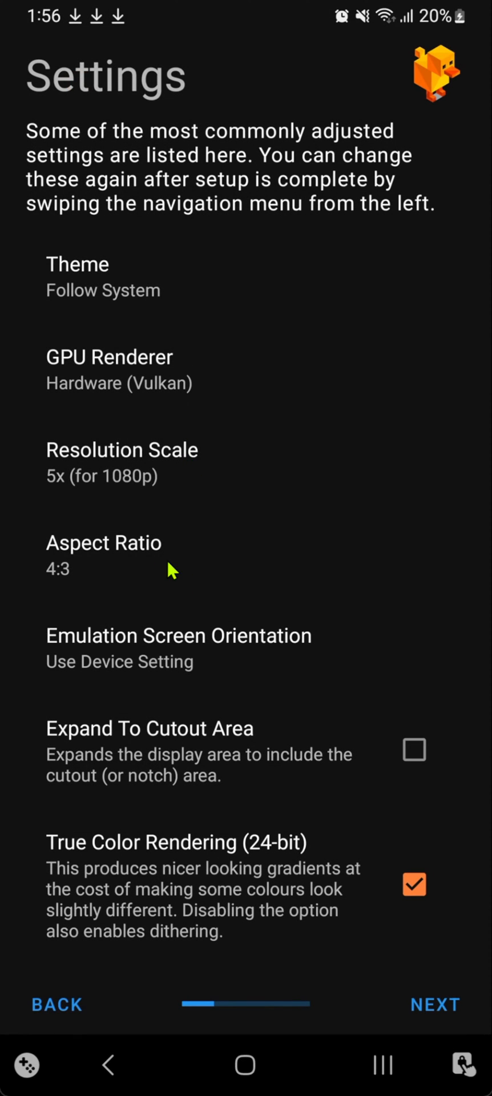
Step: Set the aspect ratio to Auto (Game Native), keeping the screen orientation unchanged
{"action": "left_click", "coordinate": [103, 552]}
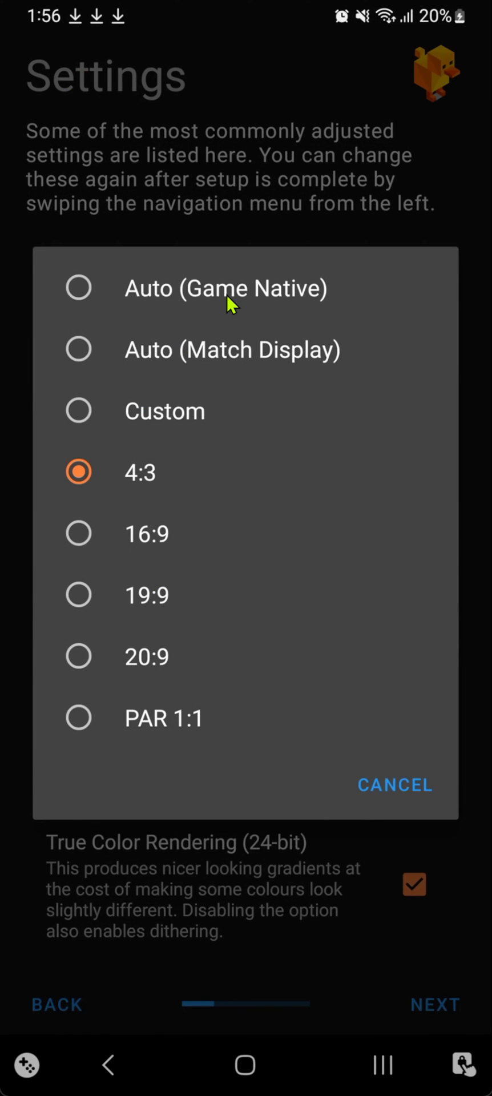
{"action": "left_click", "coordinate": [225, 288]}
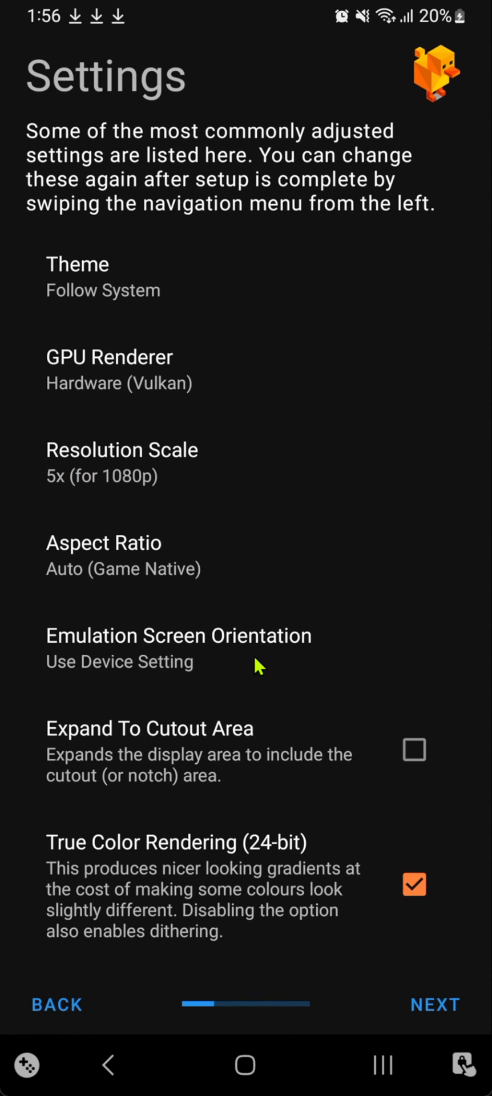
{"action": "left_click", "coordinate": [178, 646]}
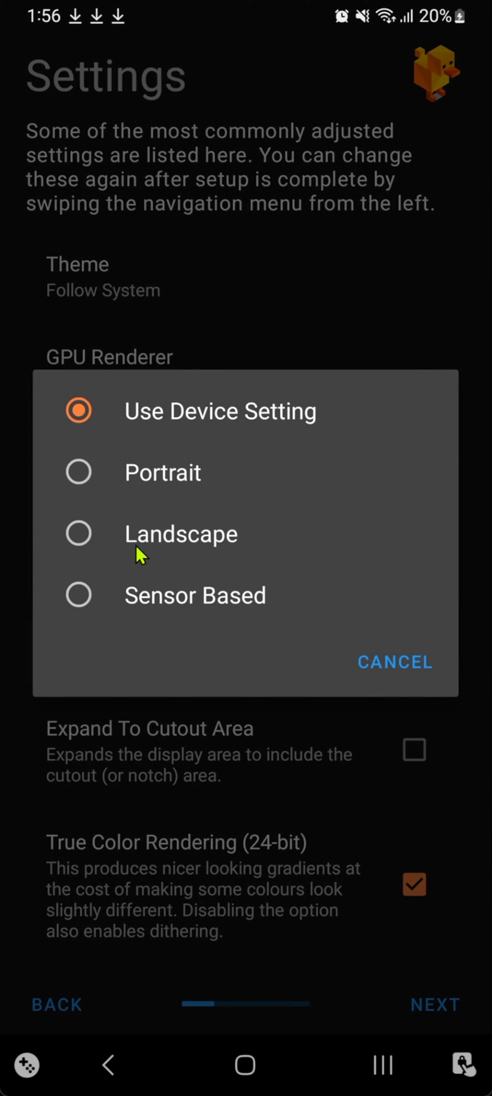
{"action": "mouse_move", "coordinate": [181, 555]}
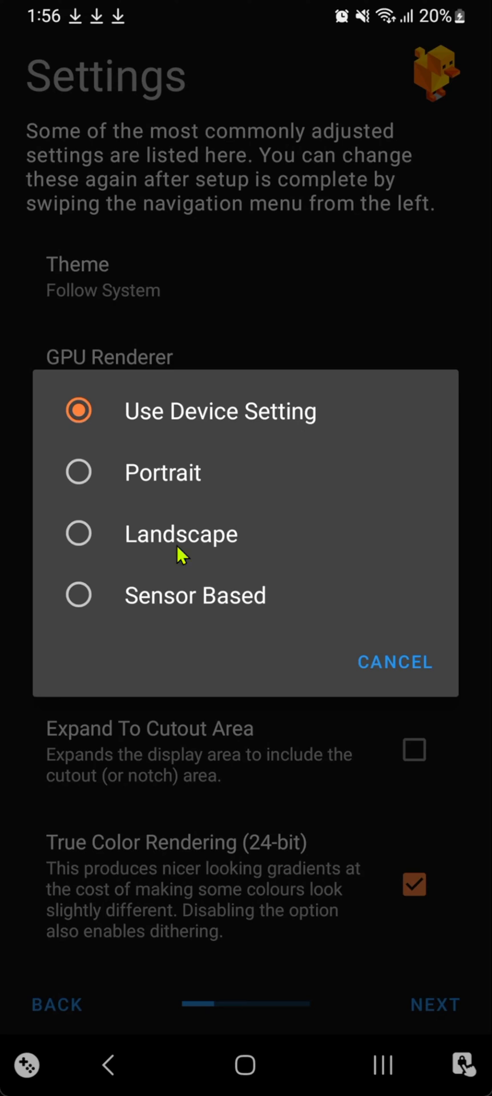
{"action": "mouse_move", "coordinate": [267, 680]}
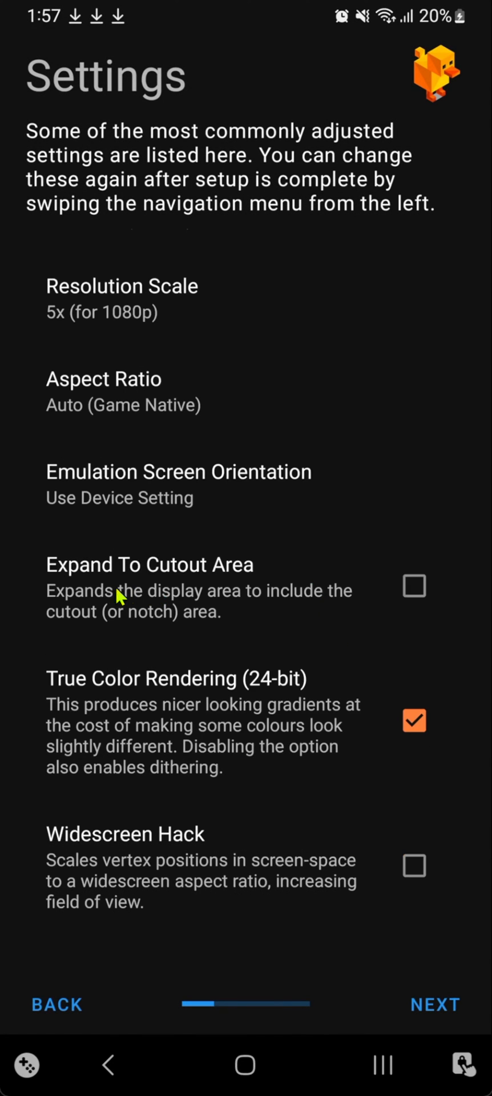
{"action": "mouse_move", "coordinate": [198, 613]}
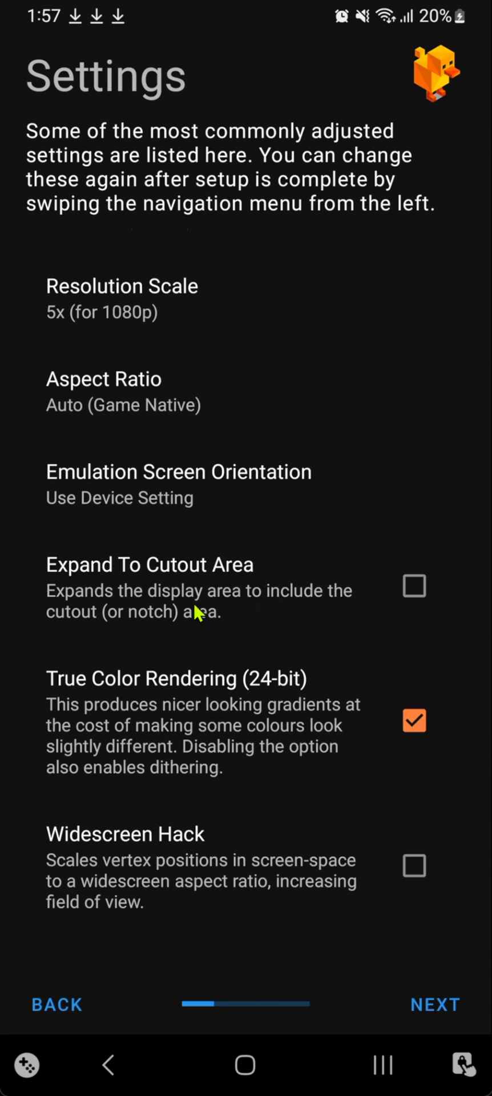
{"action": "mouse_move", "coordinate": [230, 621]}
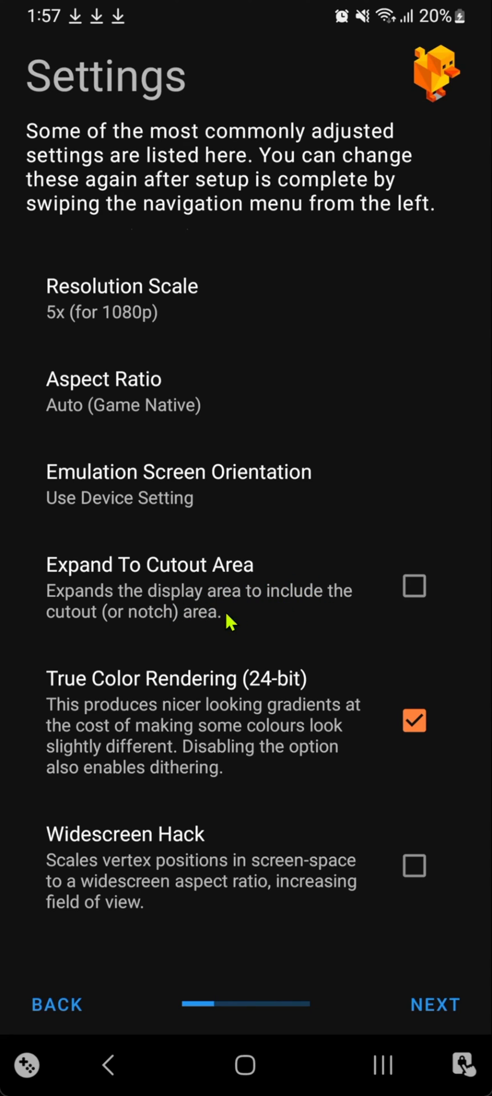
{"action": "mouse_move", "coordinate": [200, 716]}
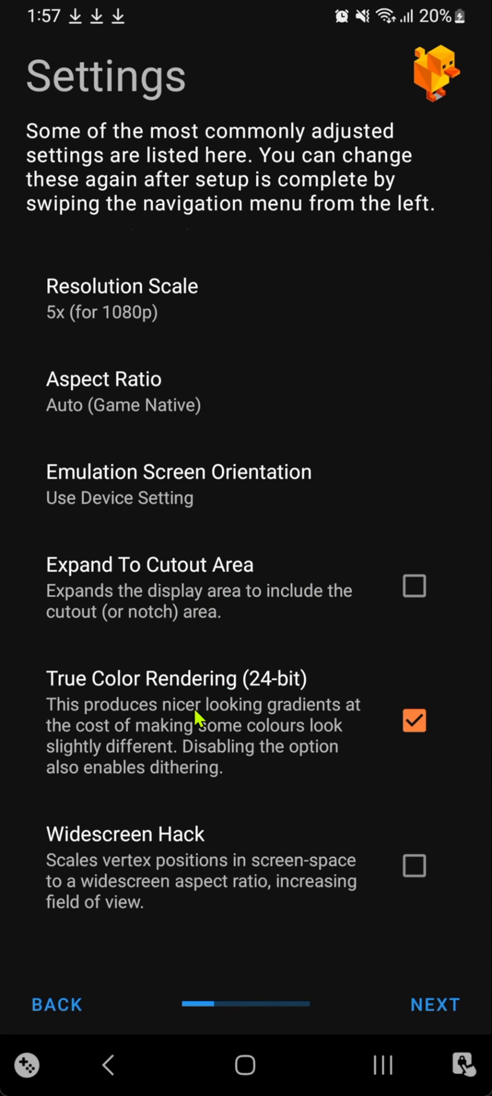
{"action": "mouse_move", "coordinate": [162, 734]}
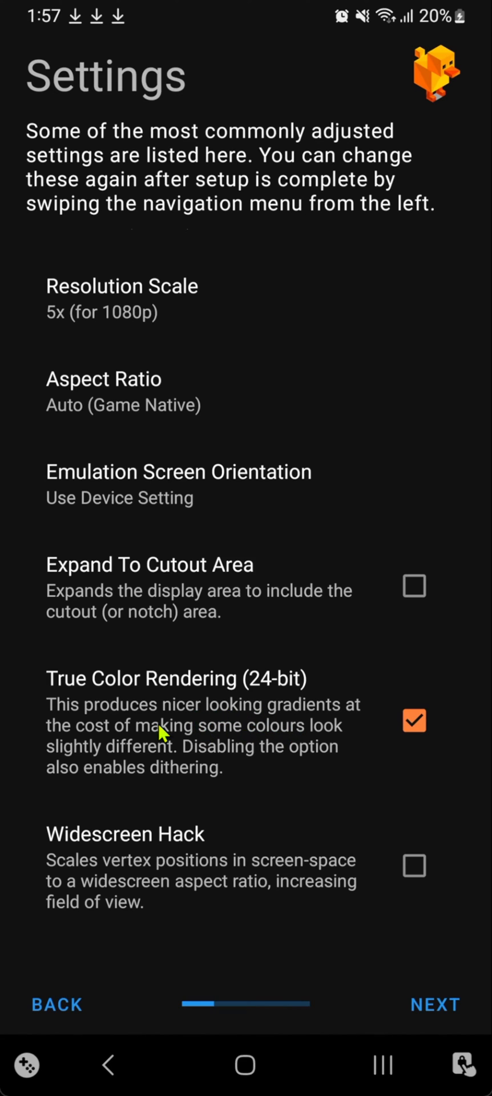
{"action": "mouse_move", "coordinate": [264, 726]}
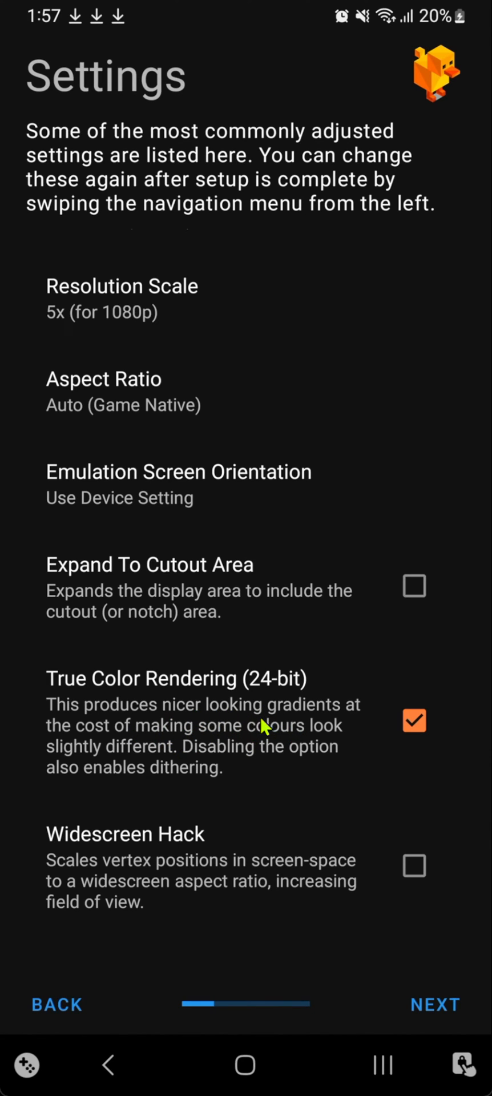
{"action": "mouse_move", "coordinate": [237, 756]}
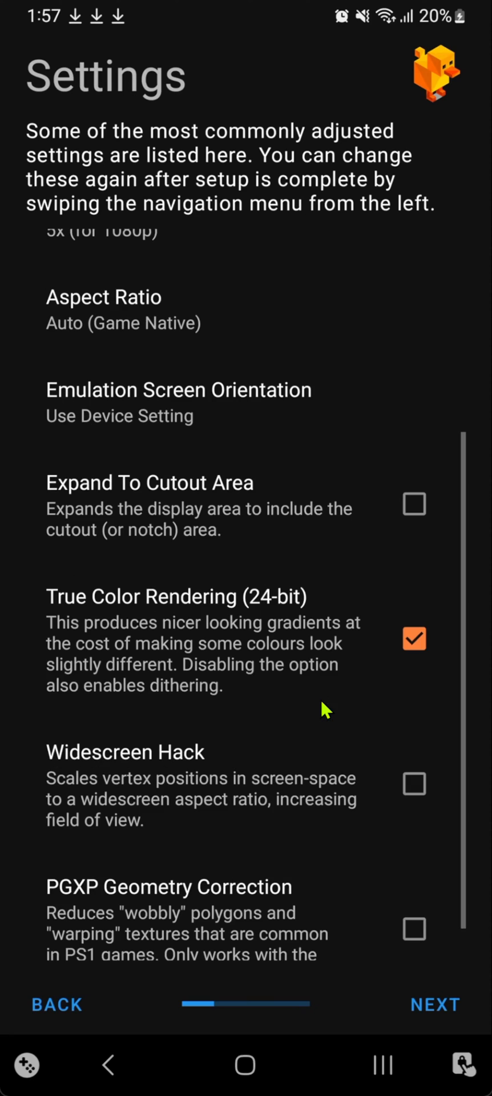
{"action": "mouse_move", "coordinate": [408, 794]}
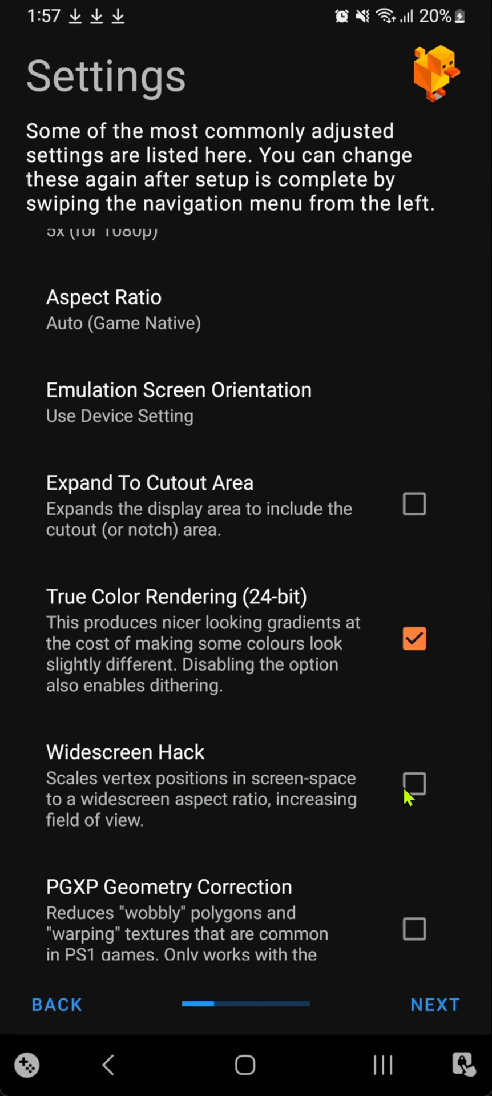
{"action": "mouse_move", "coordinate": [309, 763]}
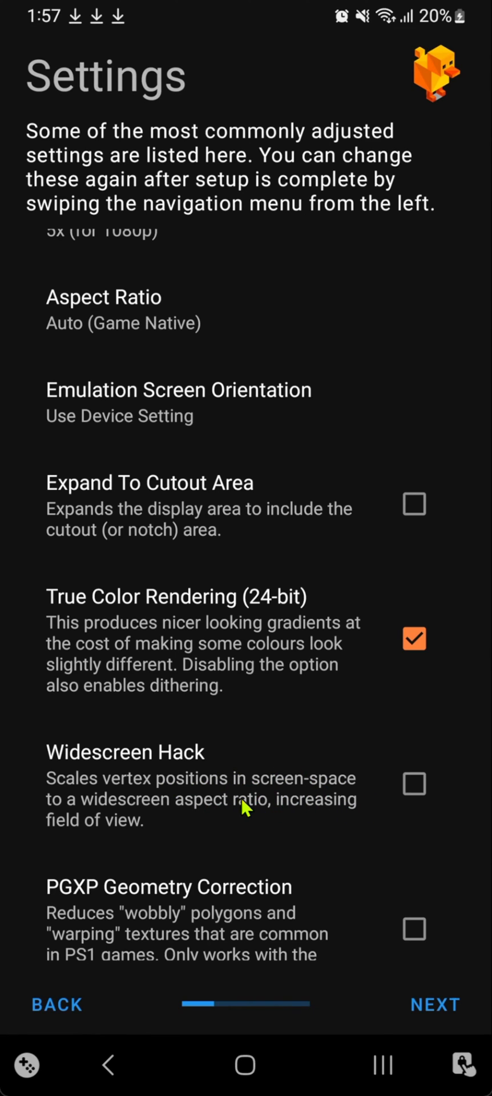
{"action": "mouse_move", "coordinate": [243, 731]}
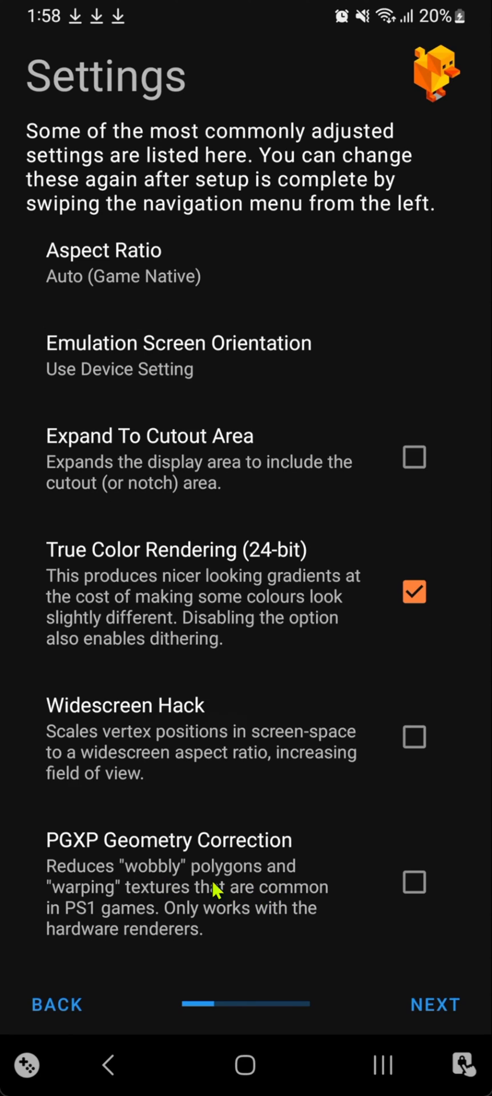
{"action": "mouse_move", "coordinate": [322, 898]}
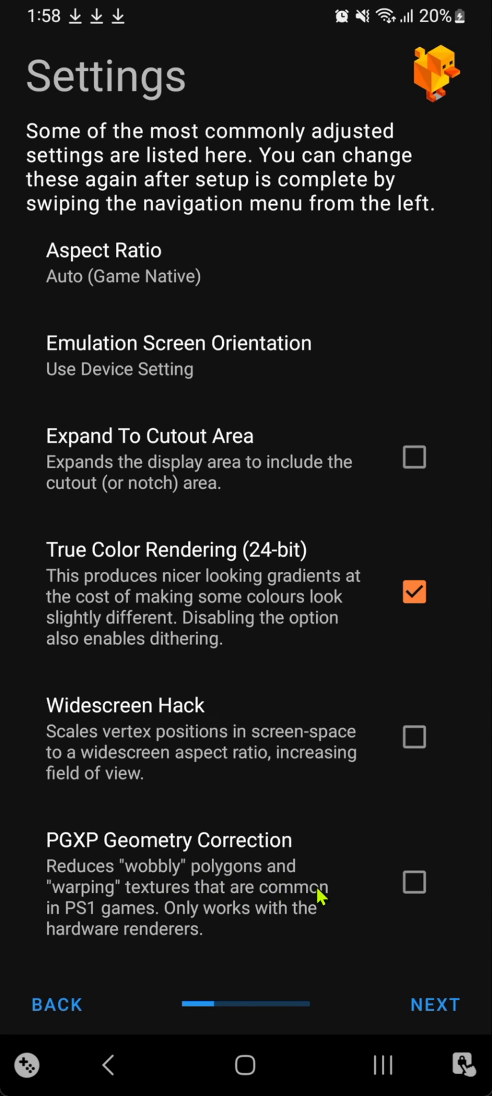
{"action": "mouse_move", "coordinate": [314, 895]}
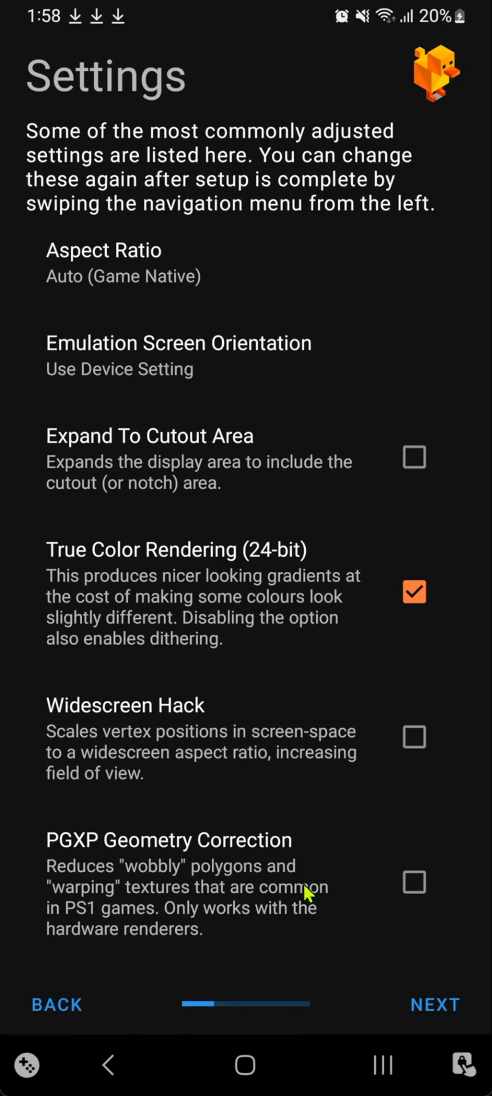
{"action": "left_click", "coordinate": [433, 1005]}
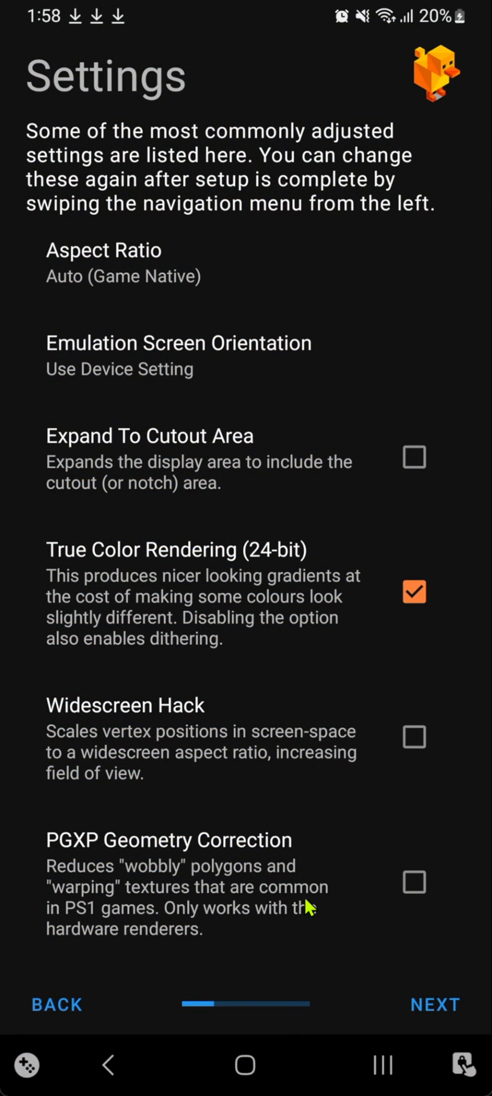
{"action": "mouse_move", "coordinate": [319, 875]}
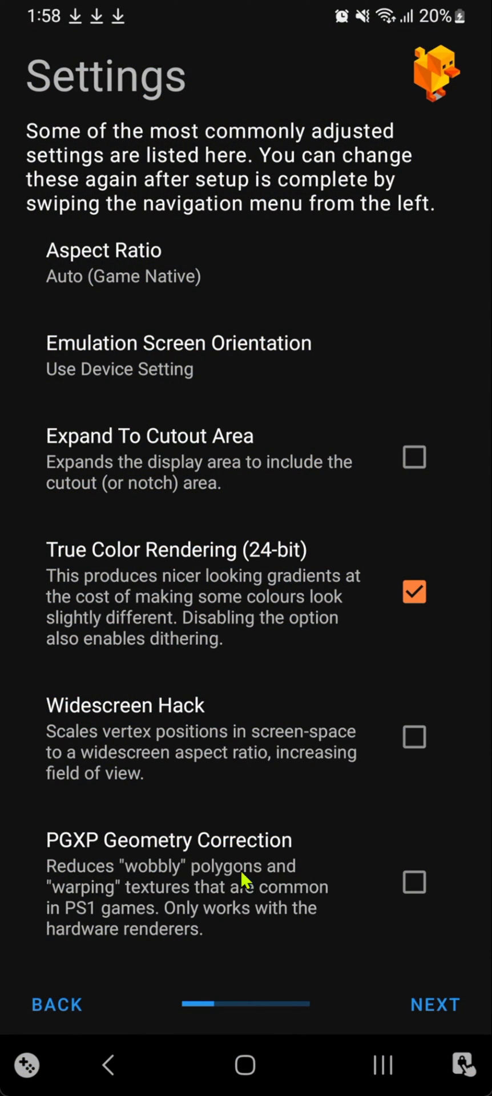
{"action": "mouse_move", "coordinate": [439, 1005]}
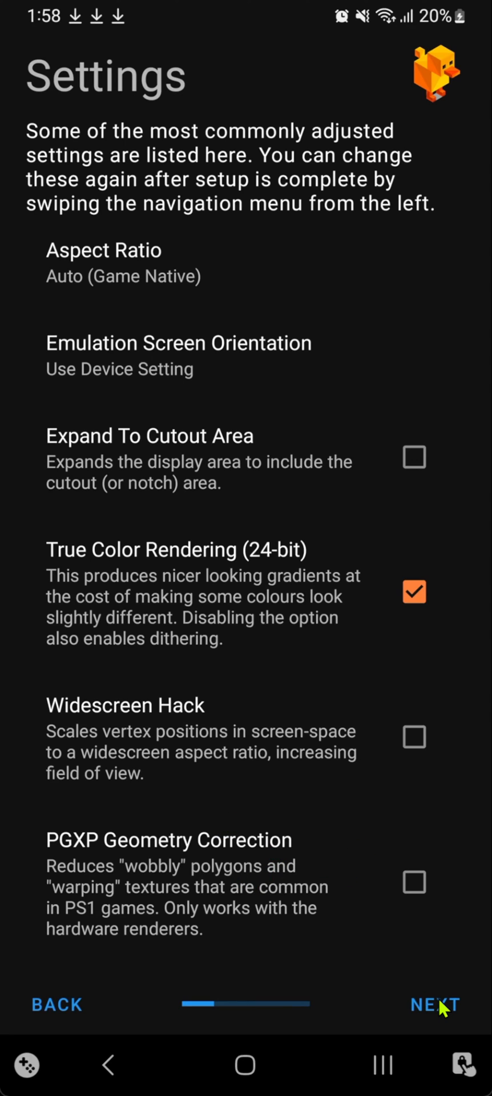
Step: Import scph5500, scph5501 and scph5502 from Downloads as BIOS images, confirming each
{"action": "left_click", "coordinate": [433, 1005]}
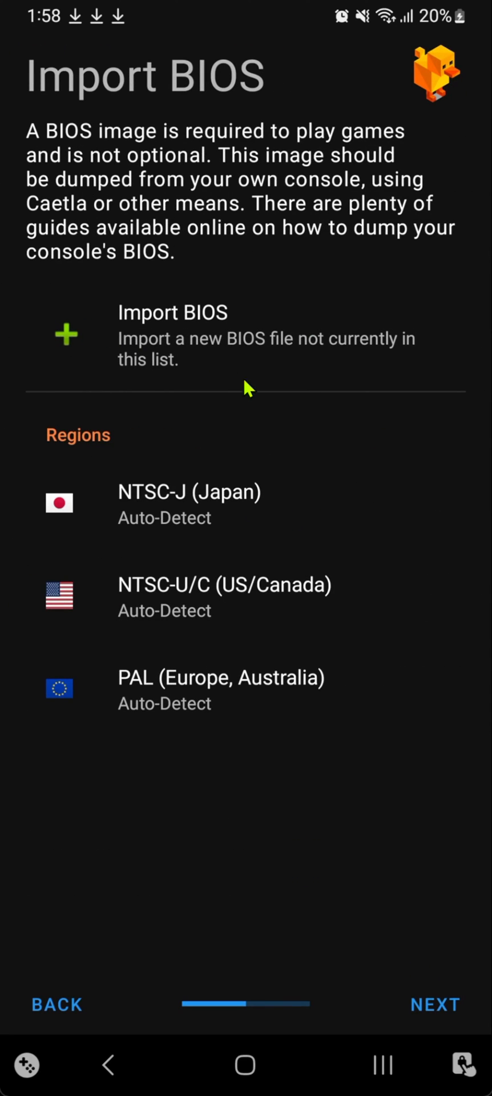
{"action": "mouse_move", "coordinate": [225, 403]}
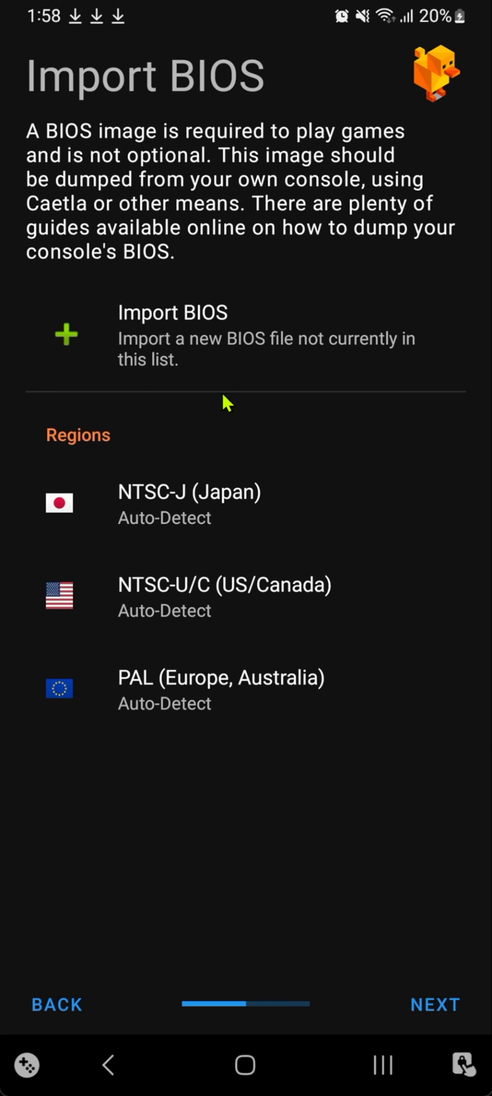
{"action": "mouse_move", "coordinate": [171, 404]}
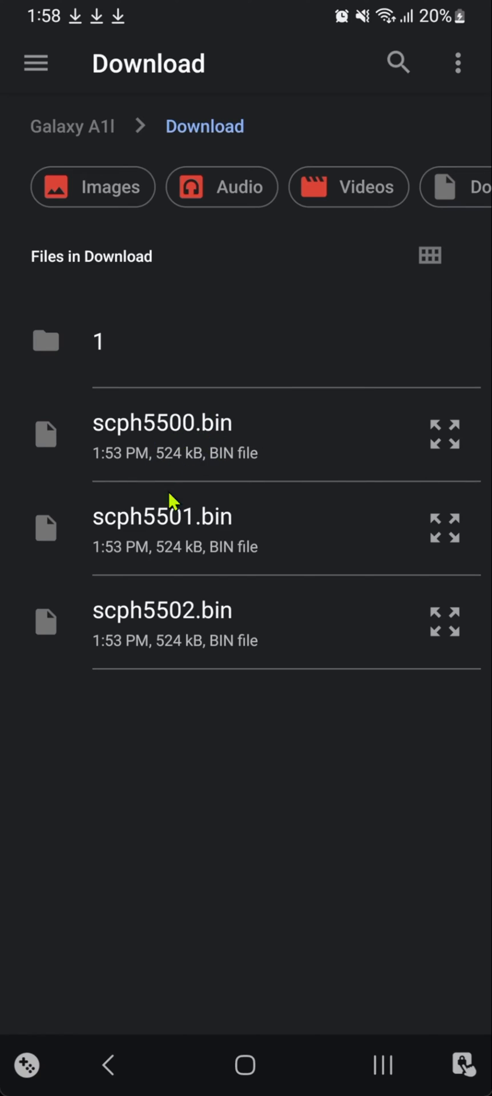
{"action": "left_click", "coordinate": [161, 423]}
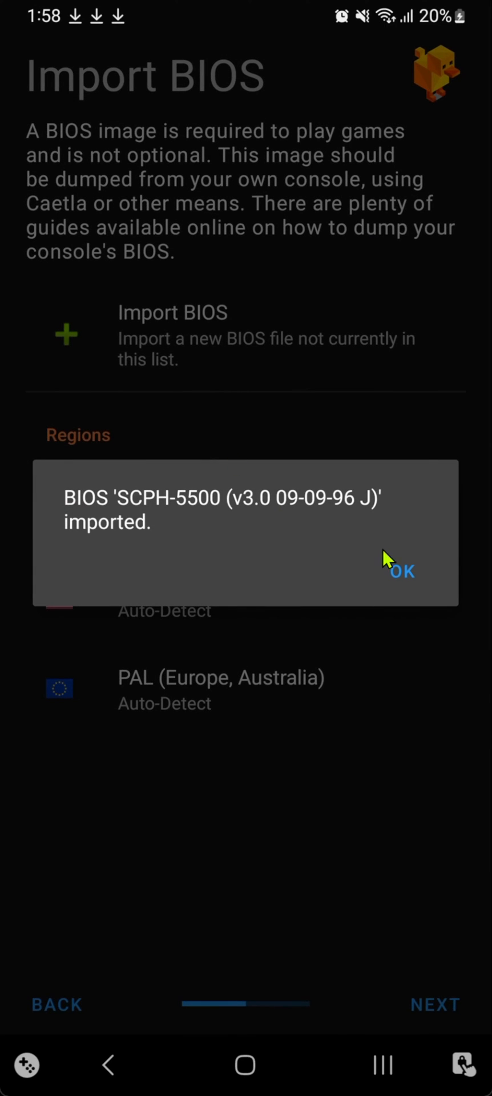
{"action": "left_click", "coordinate": [401, 571]}
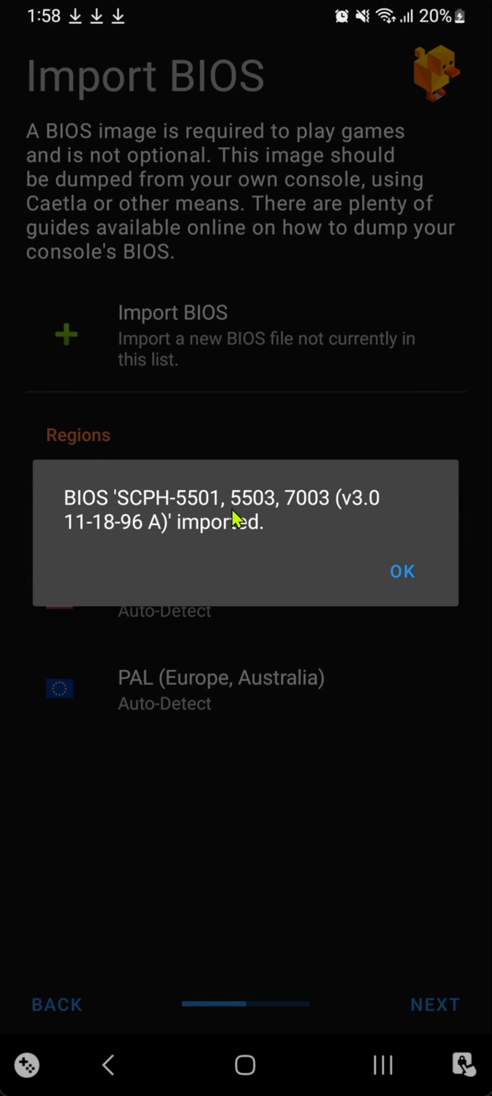
{"action": "left_click", "coordinate": [402, 571]}
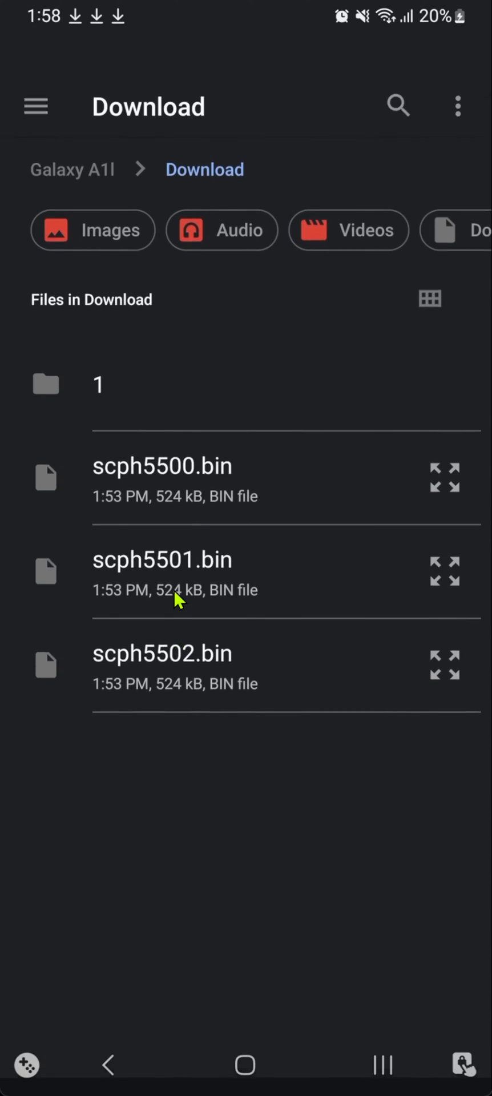
{"action": "left_click", "coordinate": [163, 653]}
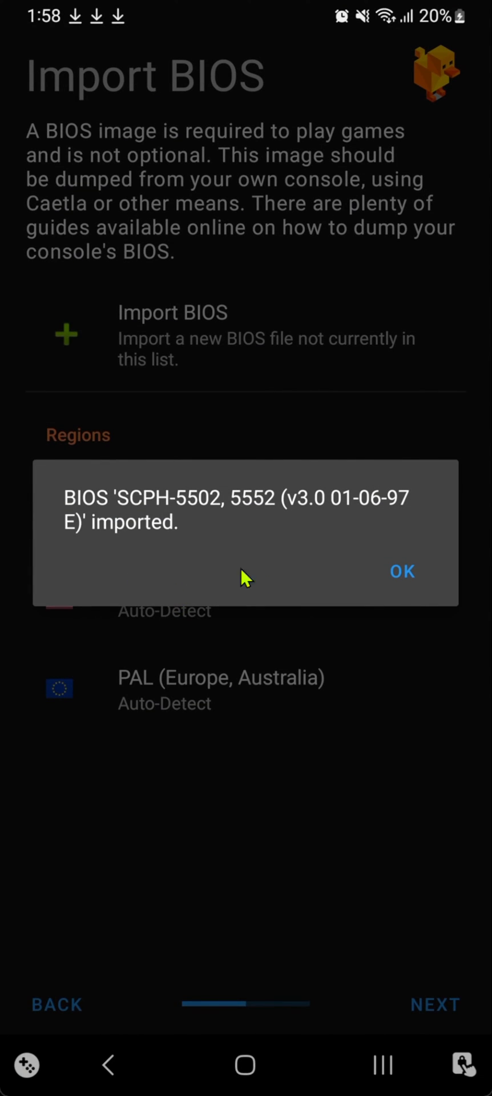
{"action": "left_click", "coordinate": [401, 571]}
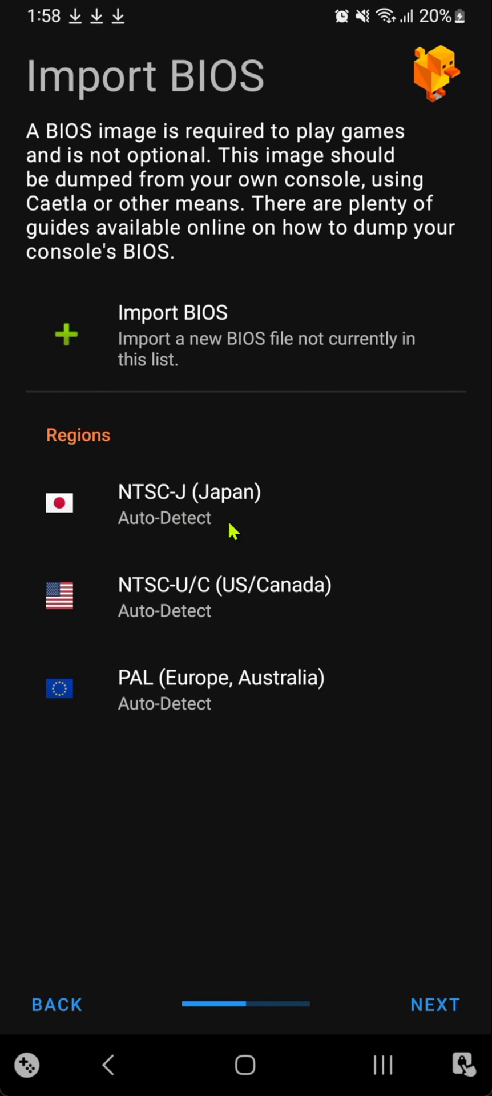
{"action": "mouse_move", "coordinate": [445, 1014]}
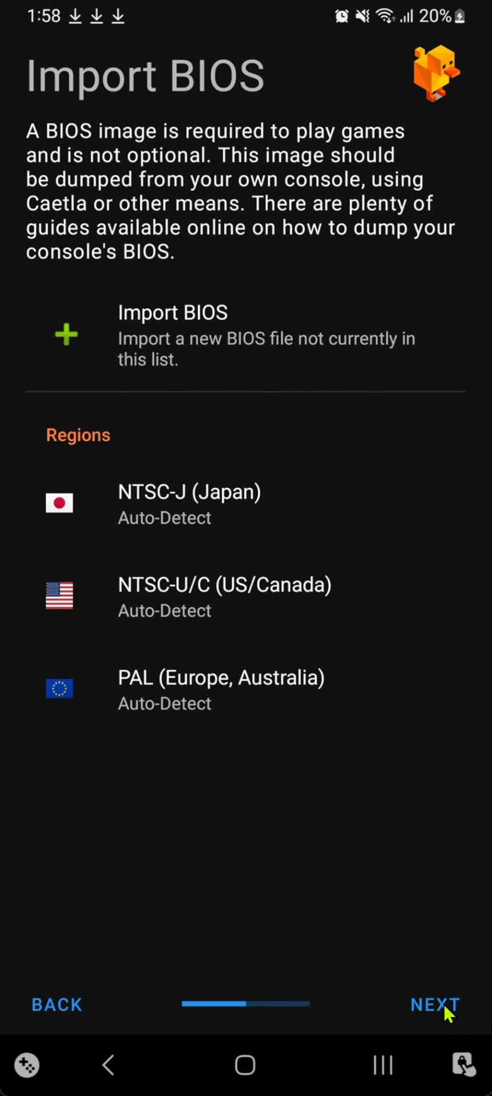
Step: Add Roms/ps1 as a game directory and allow DuckStation access to it
{"action": "left_click", "coordinate": [433, 1004]}
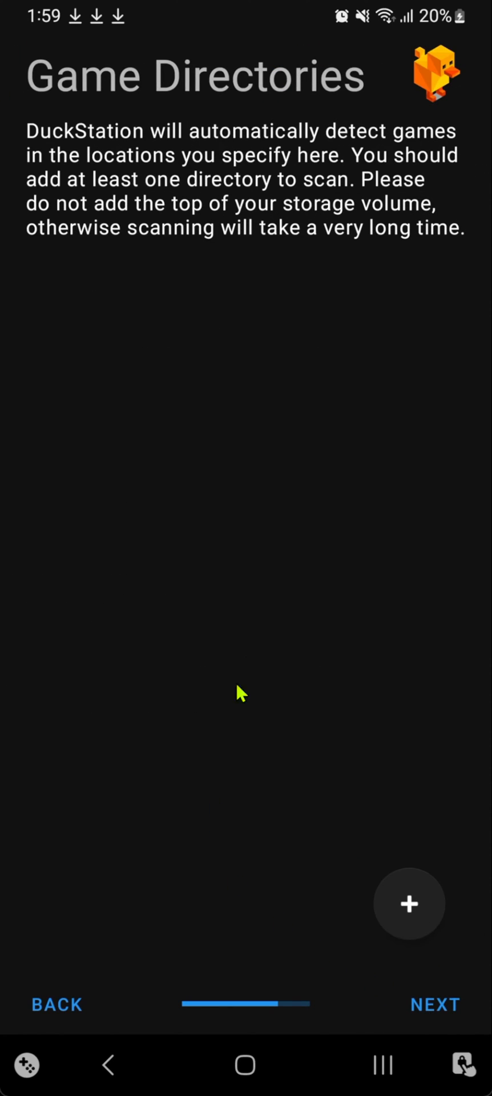
{"action": "mouse_move", "coordinate": [188, 570]}
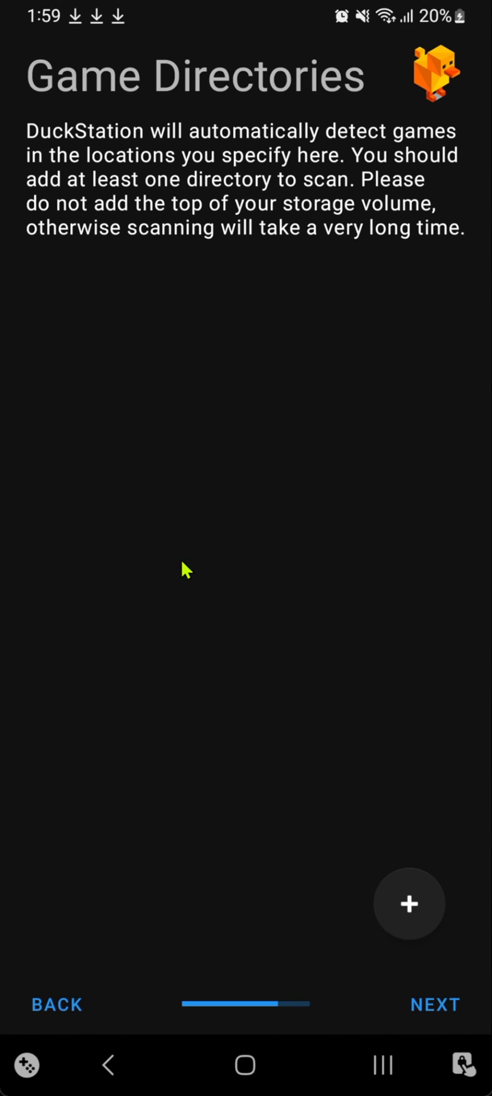
{"action": "left_click", "coordinate": [409, 903]}
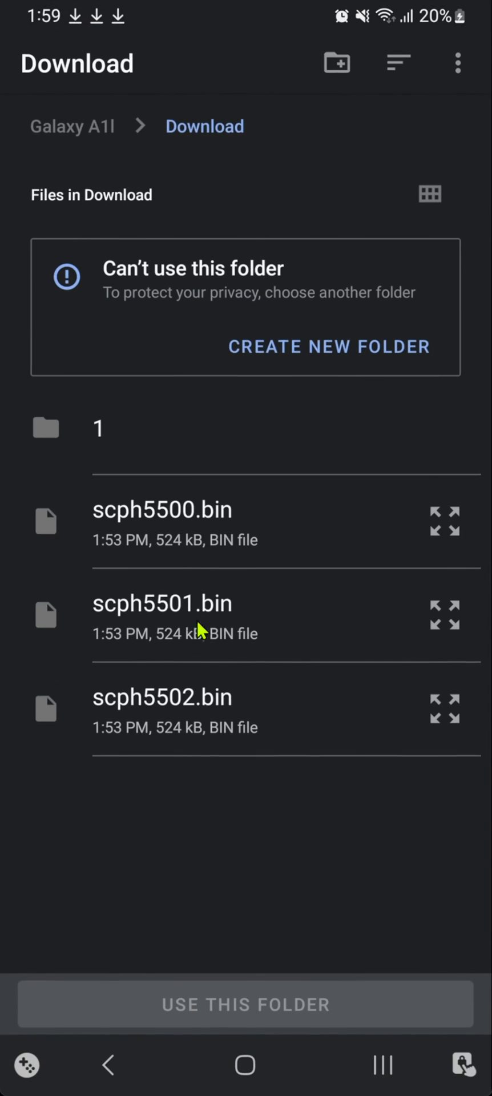
{"action": "mouse_move", "coordinate": [91, 153]}
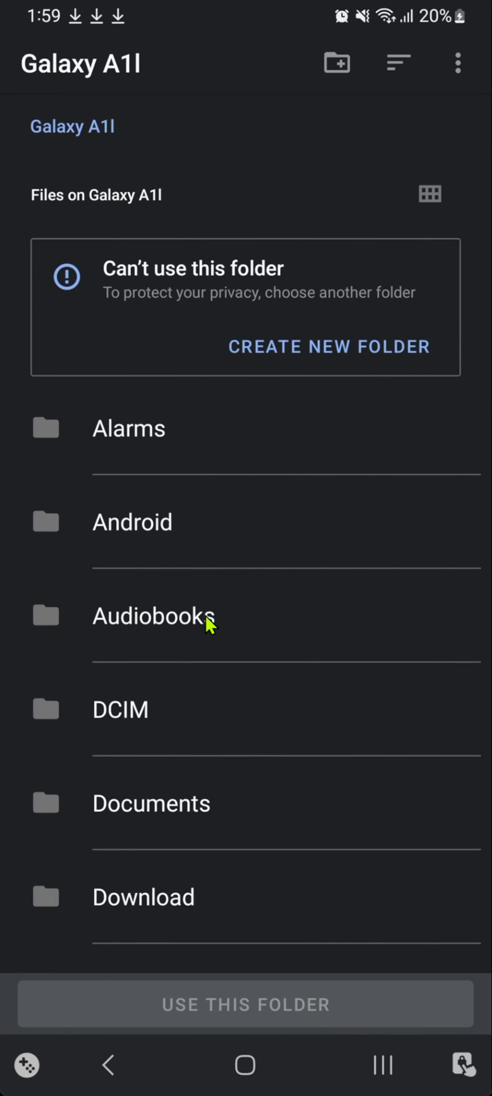
{"action": "scroll", "scroll_direction": "down", "scroll_amount": 3}
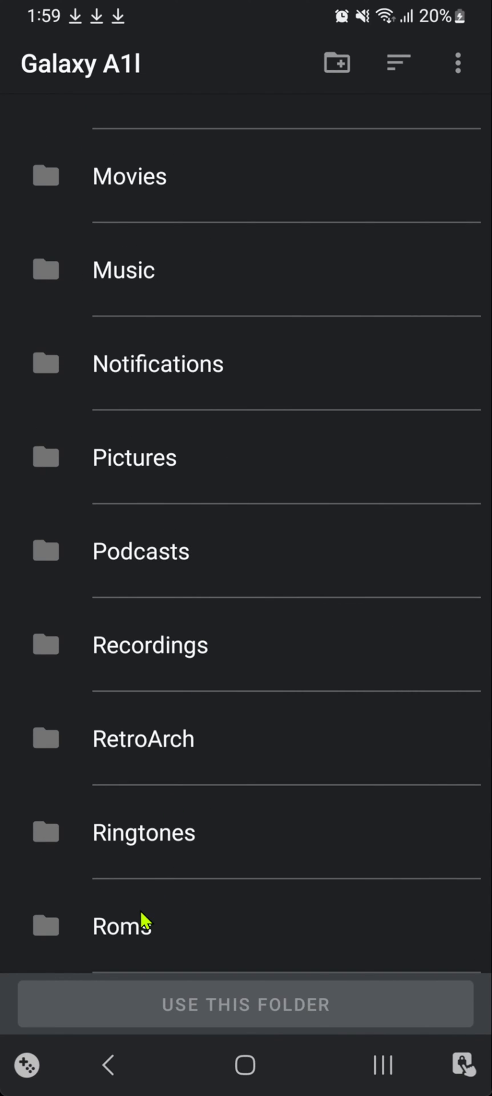
{"action": "left_click", "coordinate": [122, 925]}
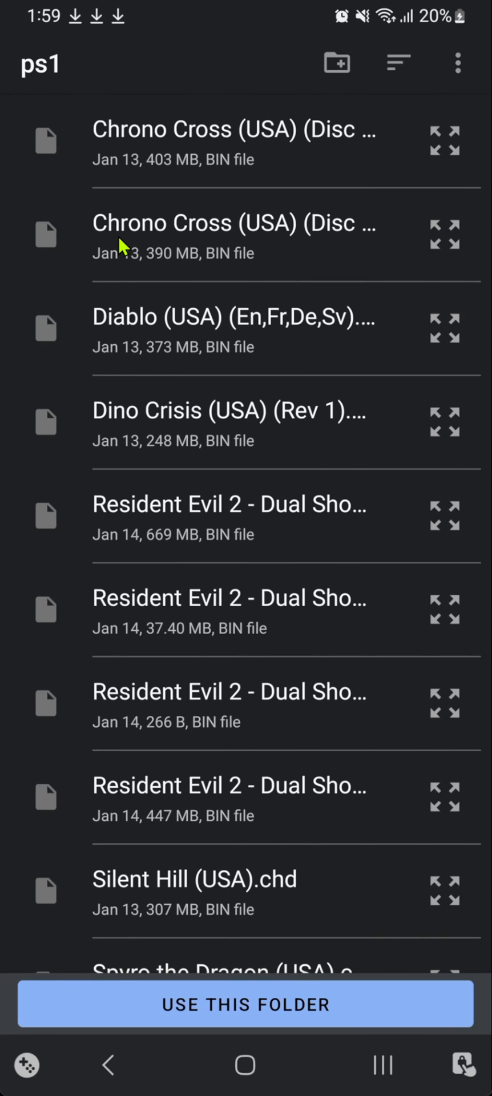
{"action": "left_click", "coordinate": [246, 1005]}
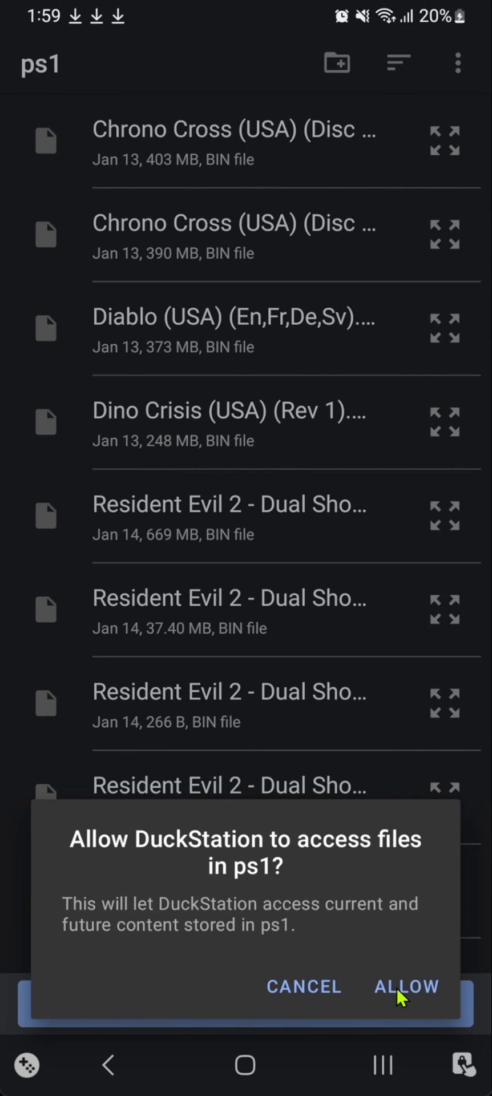
{"action": "left_click", "coordinate": [406, 986]}
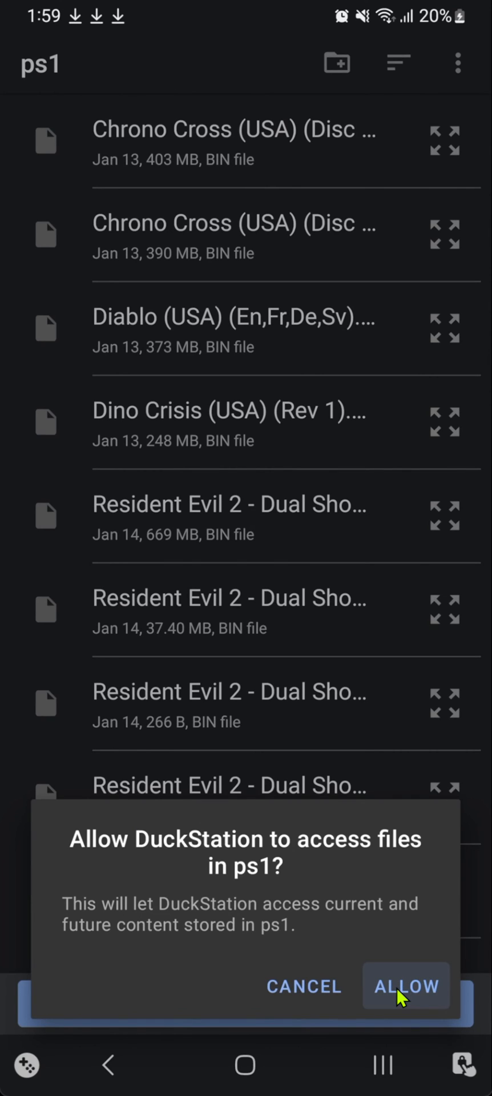
{"action": "left_click", "coordinate": [405, 987]}
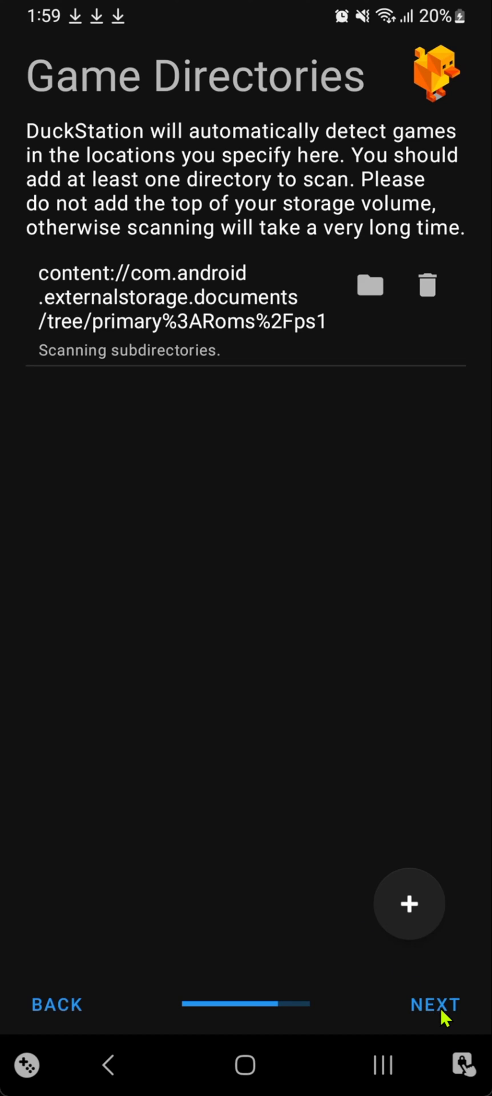
Step: Finish the setup wizard so the All Games list of PS1 titles appears
{"action": "left_click", "coordinate": [433, 1004]}
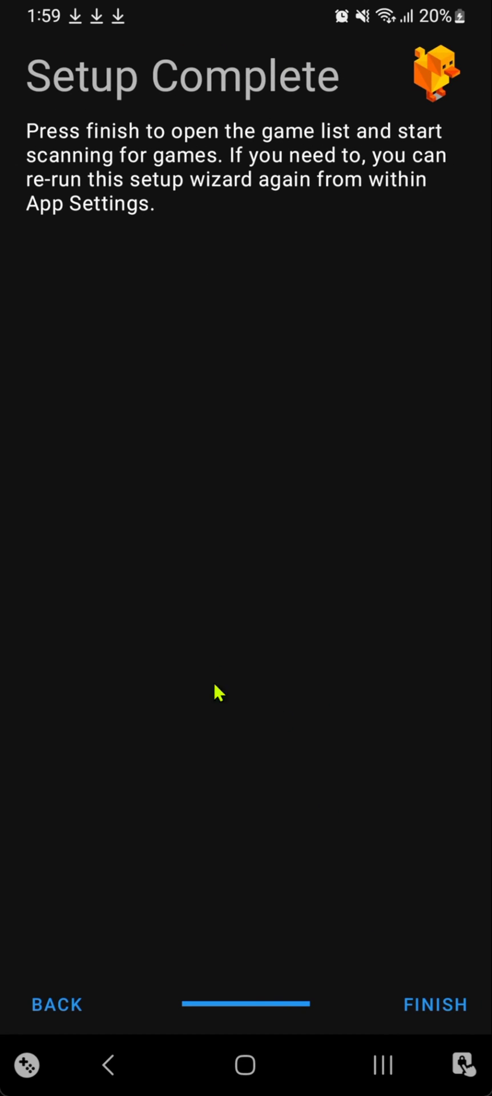
{"action": "mouse_move", "coordinate": [386, 877]}
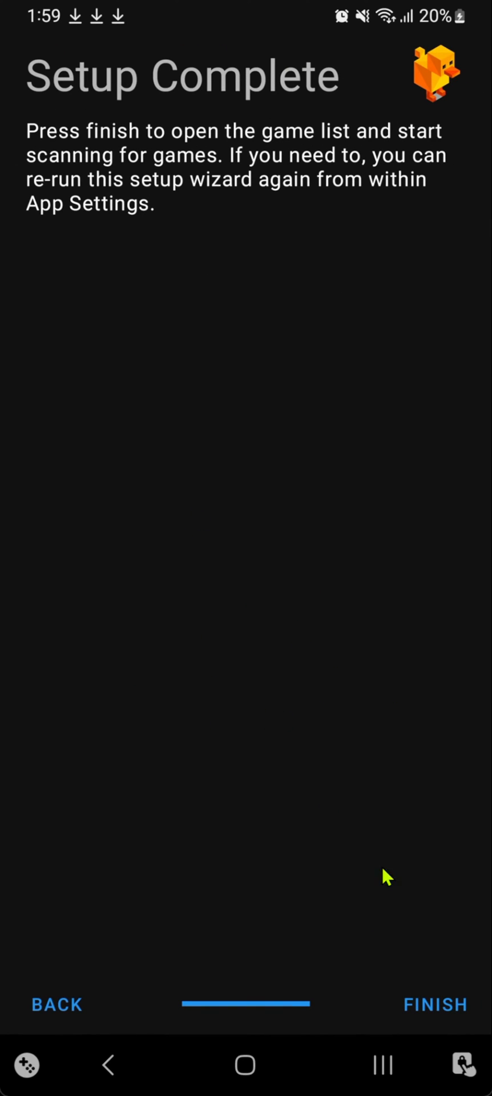
{"action": "left_click", "coordinate": [434, 1005]}
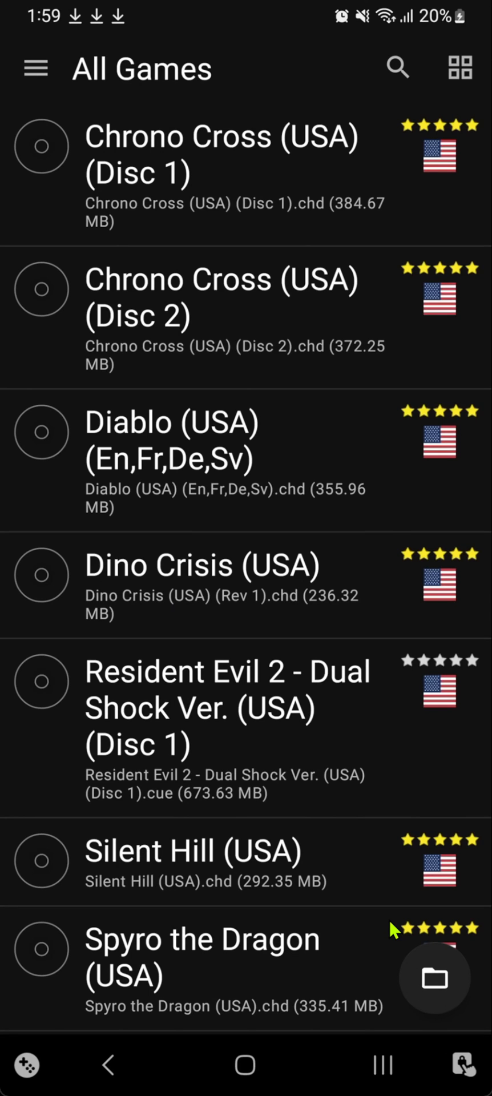
{"action": "mouse_move", "coordinate": [252, 674]}
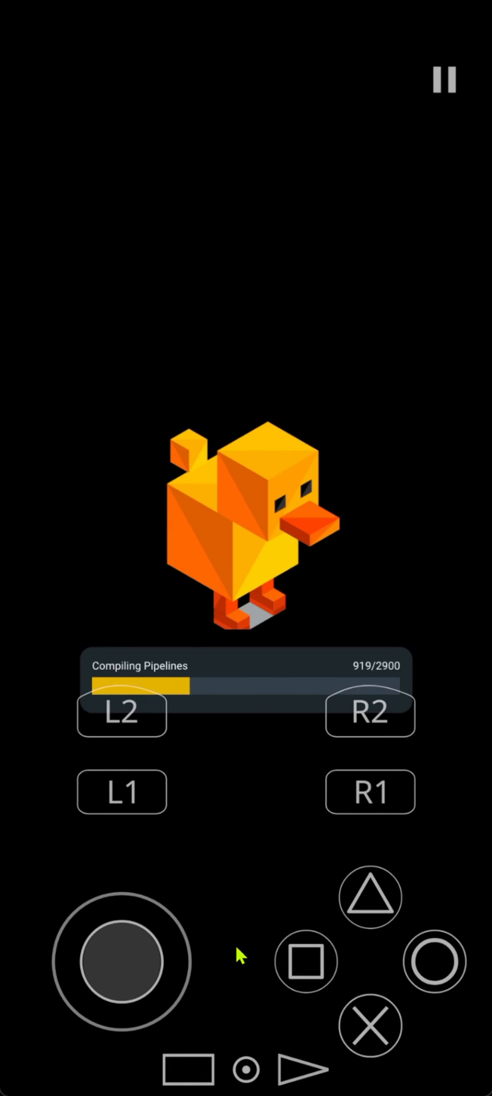
{"action": "mouse_move", "coordinate": [273, 1066]}
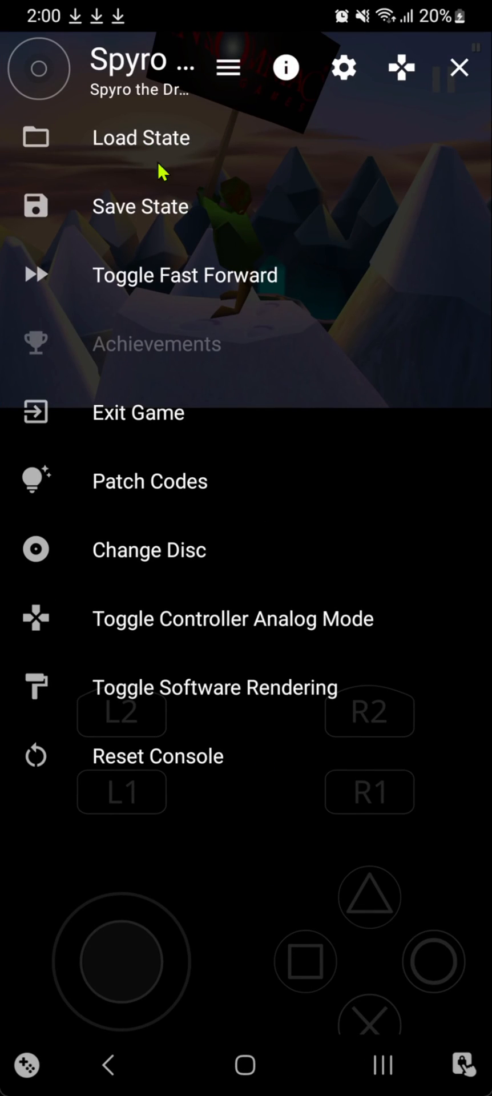
{"action": "mouse_move", "coordinate": [206, 762]}
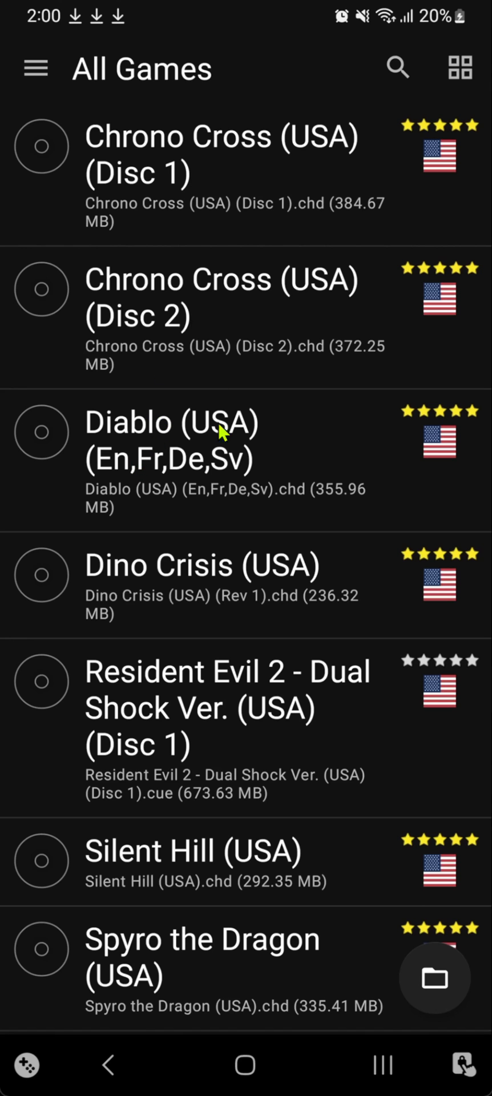
{"action": "mouse_move", "coordinate": [198, 673]}
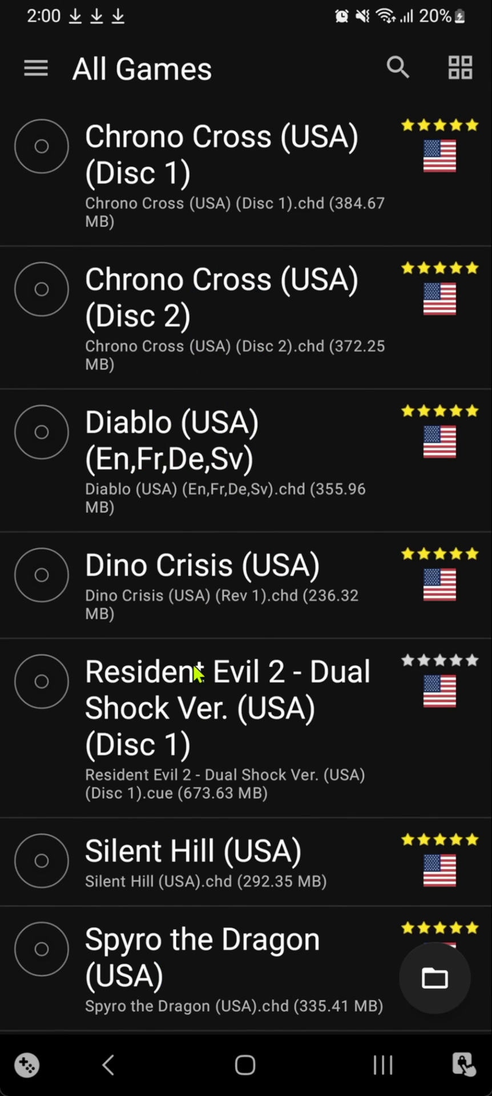
{"action": "mouse_move", "coordinate": [323, 604]}
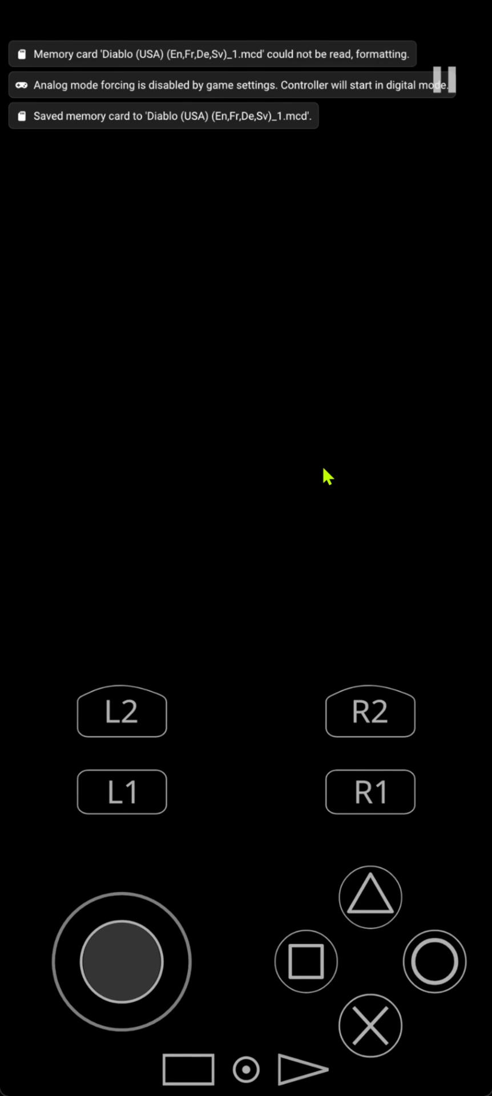
{"action": "mouse_move", "coordinate": [229, 560]}
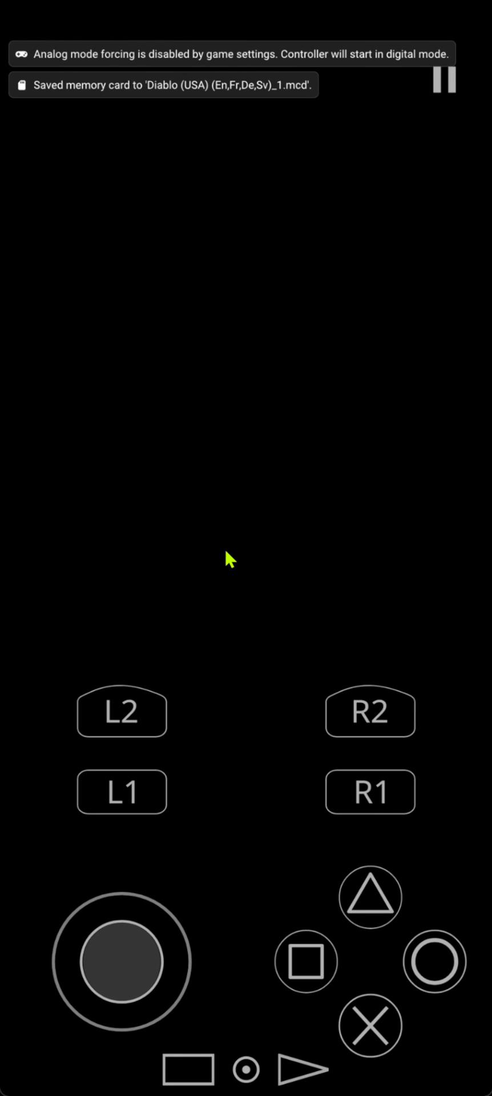